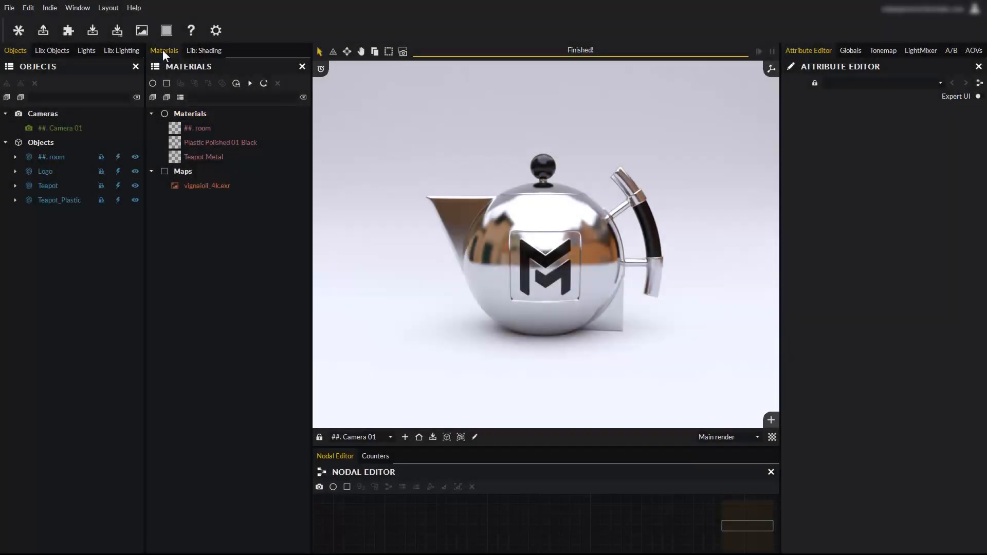
Browse the shading library, then expand Teapot and Teapot_Plastic to show Teapot Metal and Plastic Polished 01 Black
left_click(204, 50)
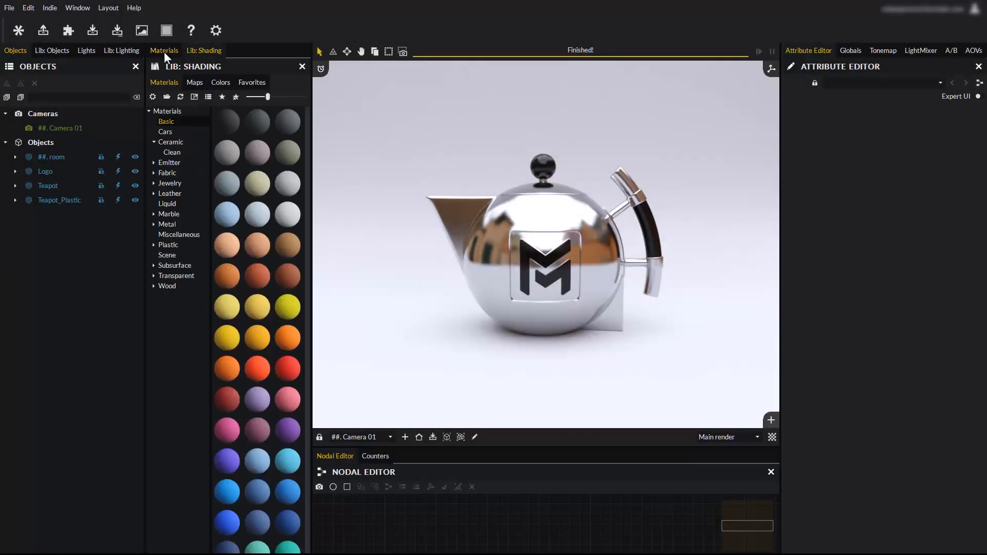
left_click(164, 50)
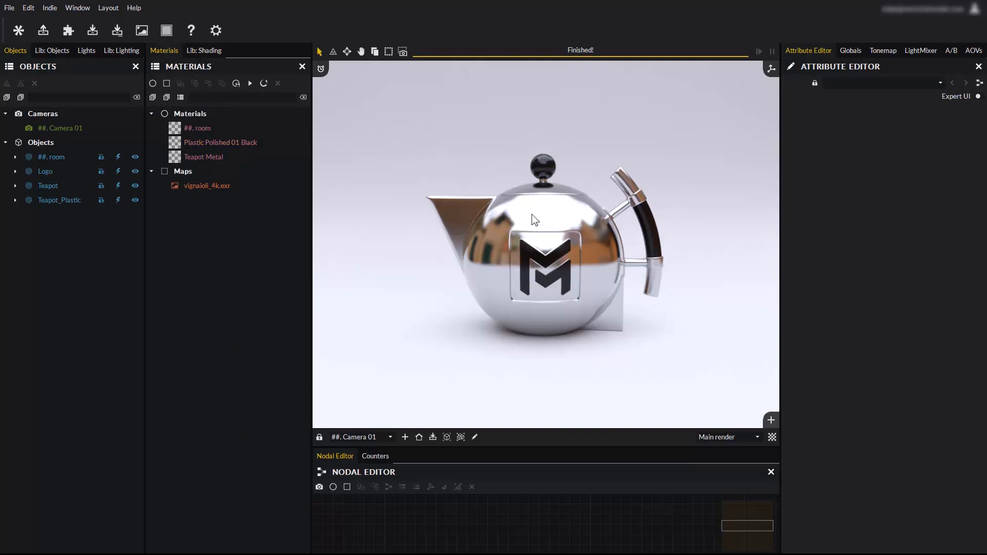
left_click(204, 157)
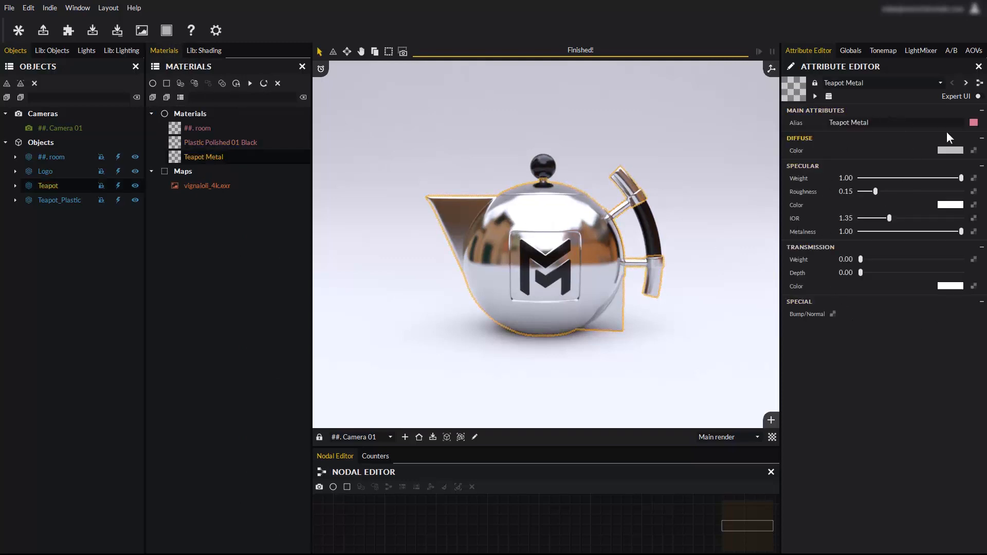
left_click(15, 185)
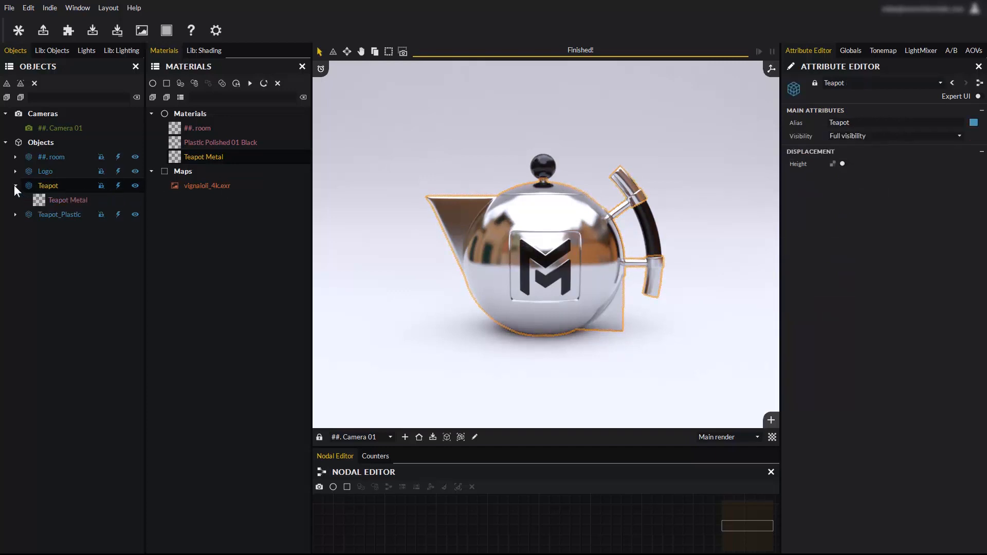
left_click(68, 199)
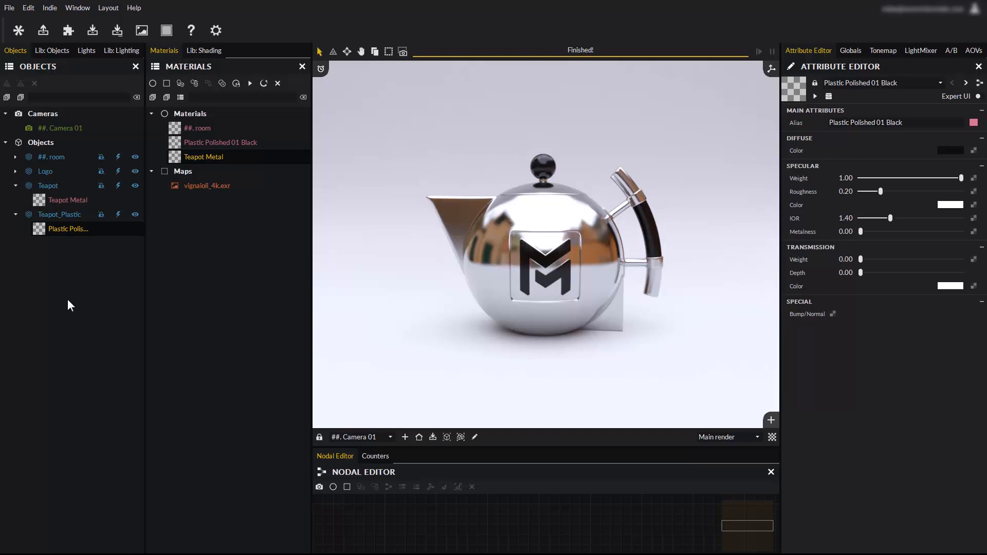
left_click(197, 128)
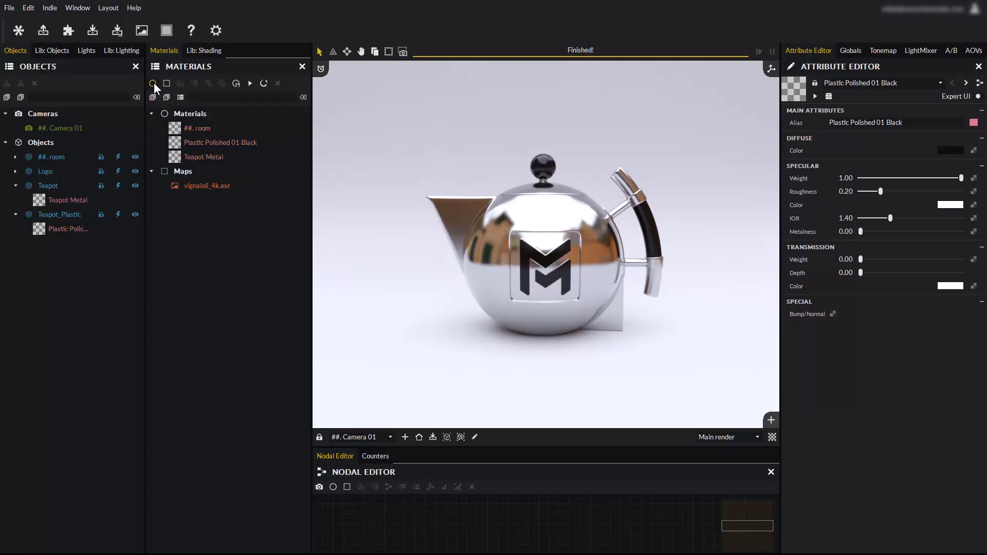
Create standard 001, assign it to the teapot body, and change its diffuse colour to cyan
left_click(152, 82)
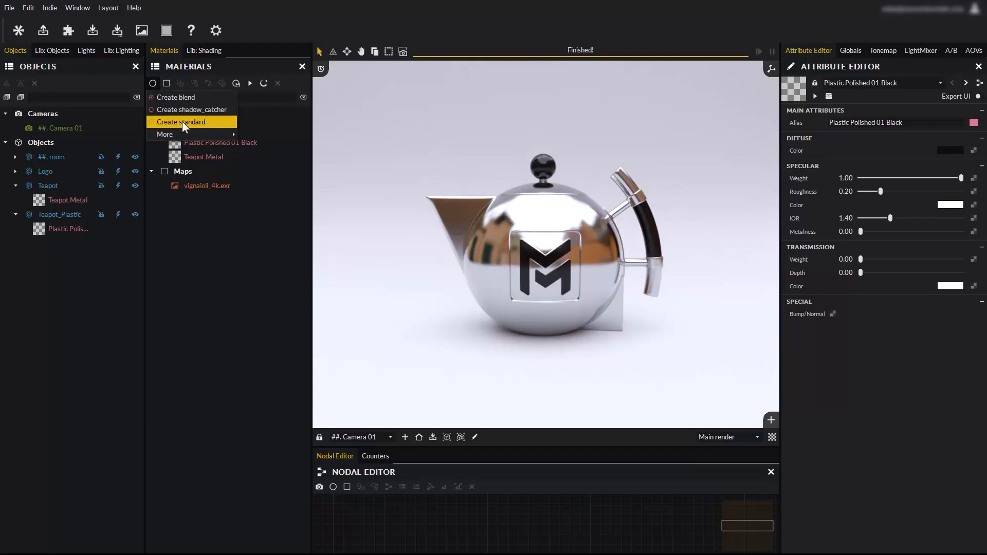
left_click(180, 123)
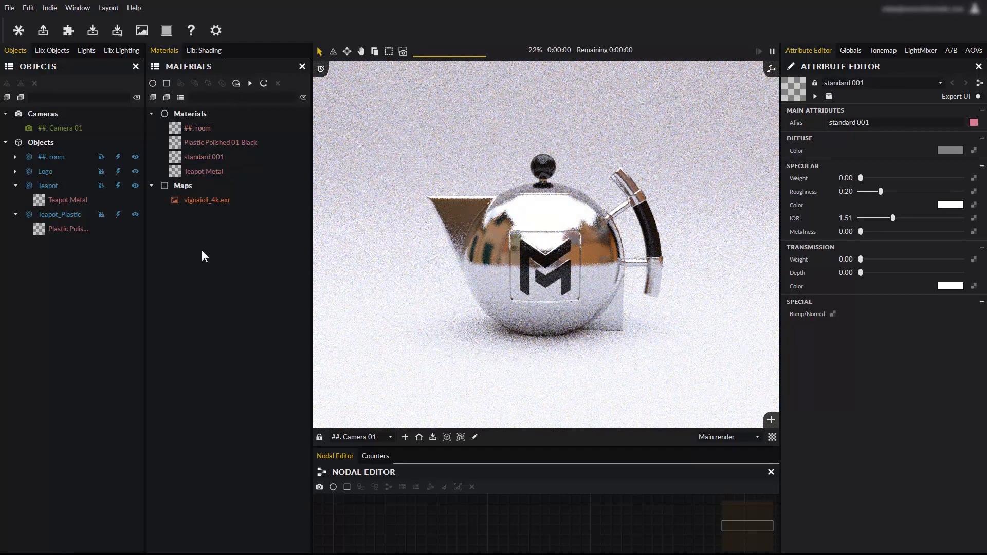
left_click(204, 156)
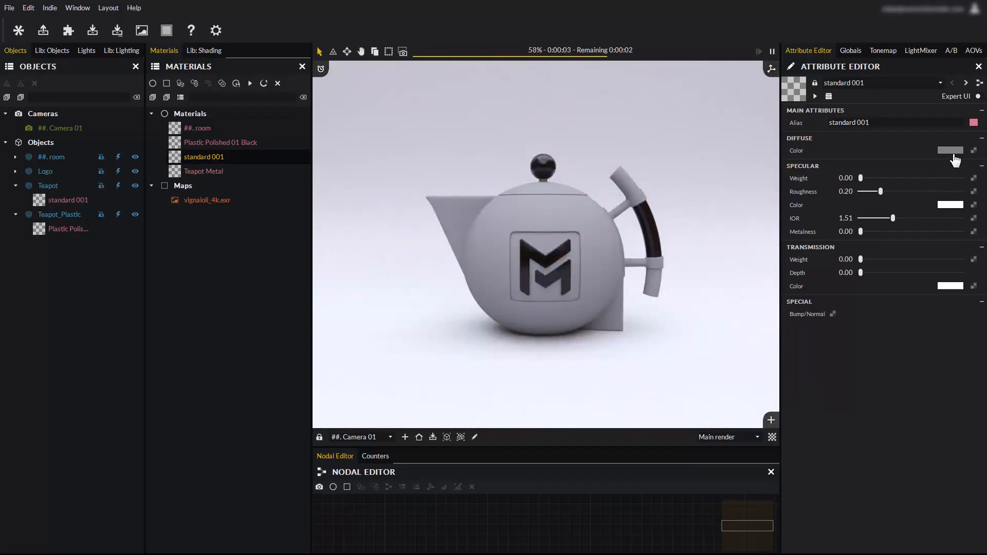
left_click(952, 150)
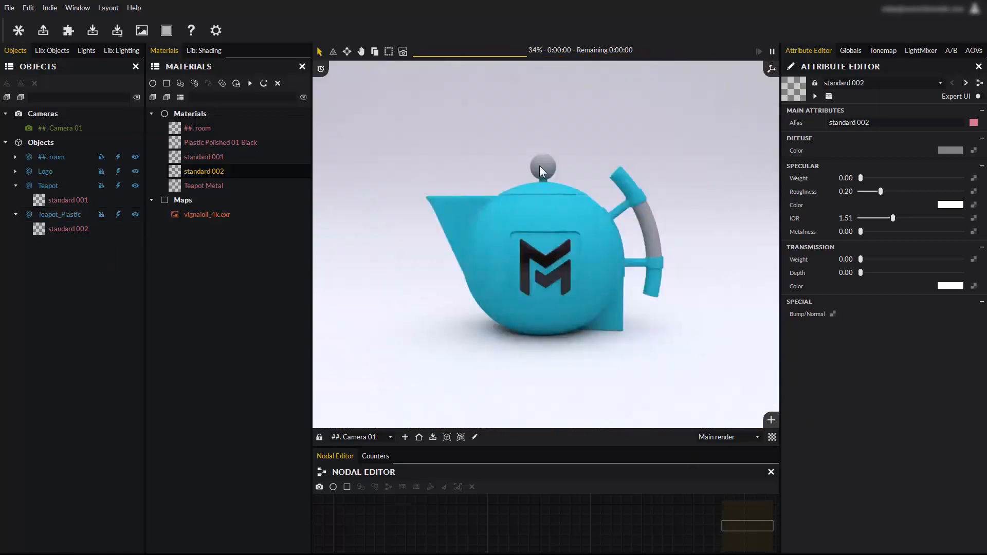
Set standard 002's diffuse to red on Teapot_Plastic, colouring the handle and lid knob
left_click(59, 215)
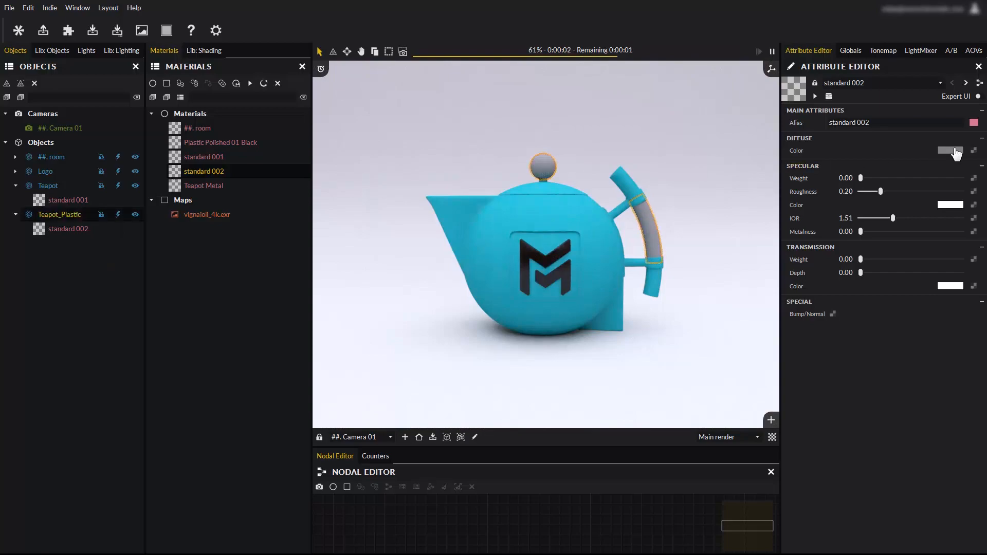
left_click(951, 151)
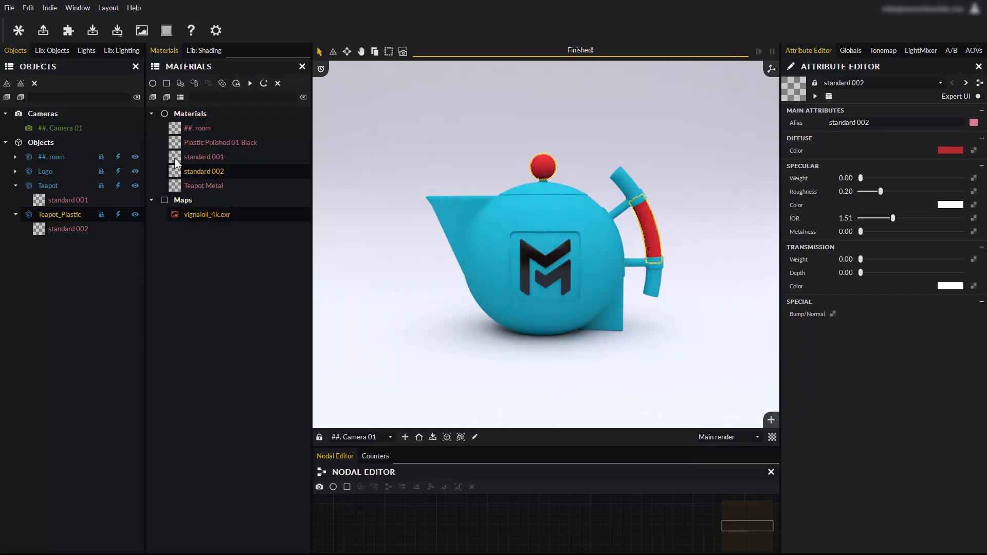
left_click(167, 82)
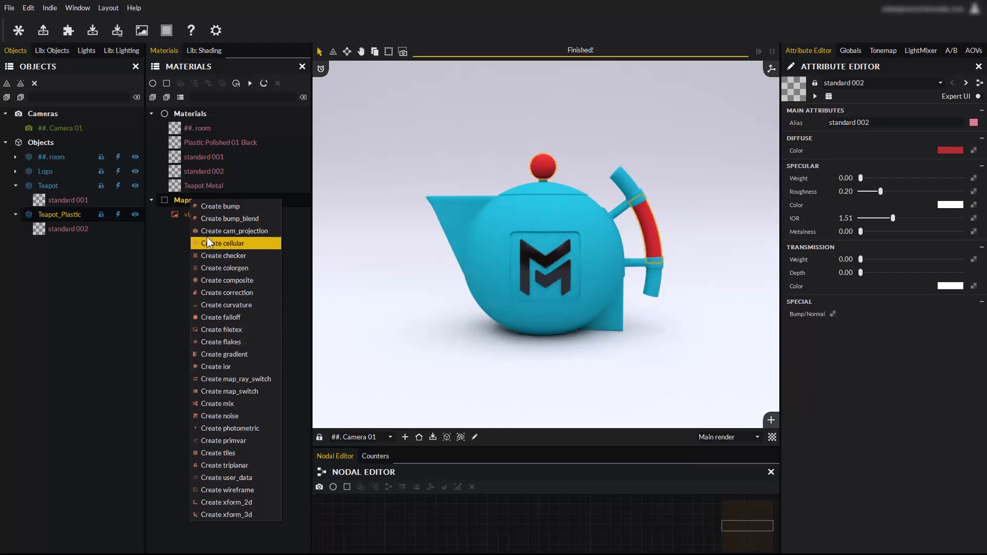
mouse_move(224, 256)
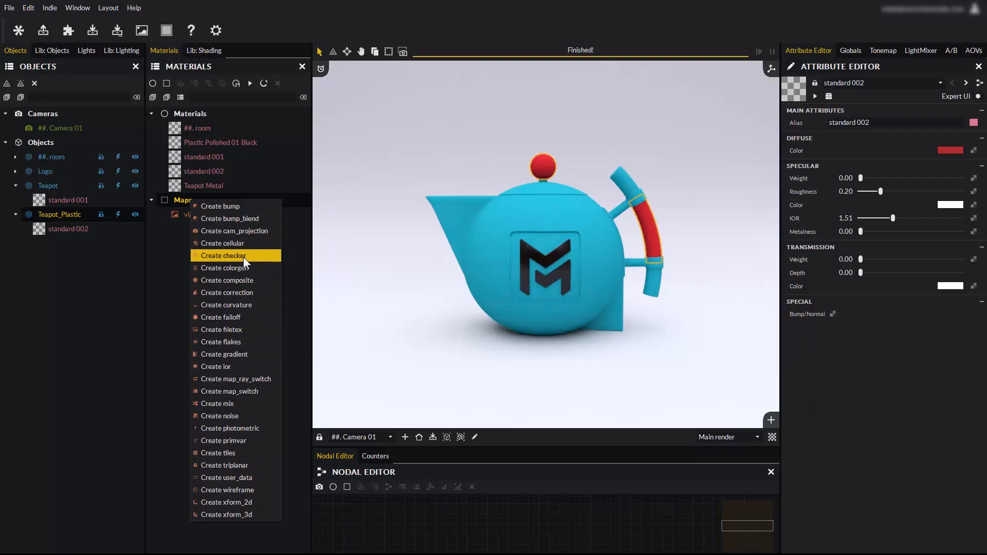
Create checker 001 and connect it to standard 001's diffuse on the teapot body
left_click(224, 255)
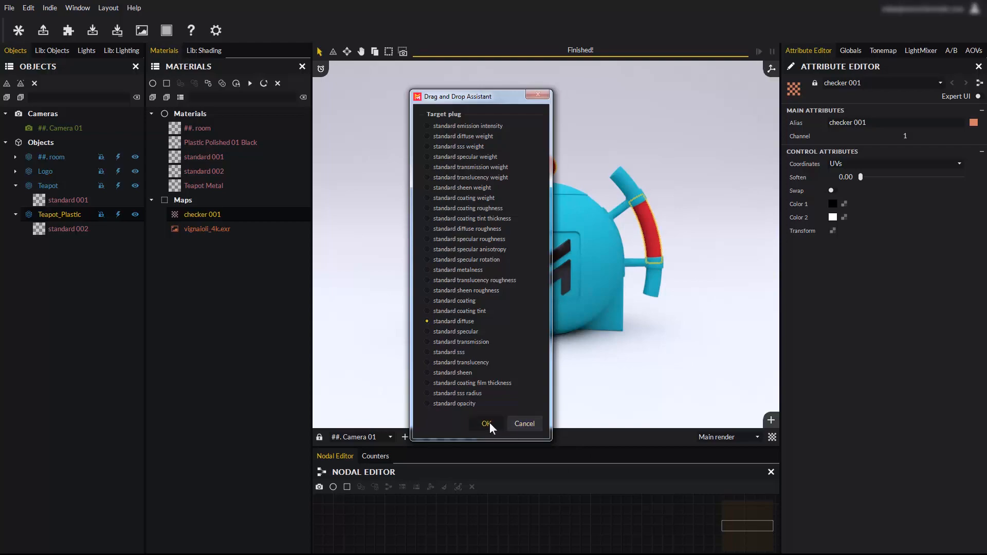
left_click(485, 423)
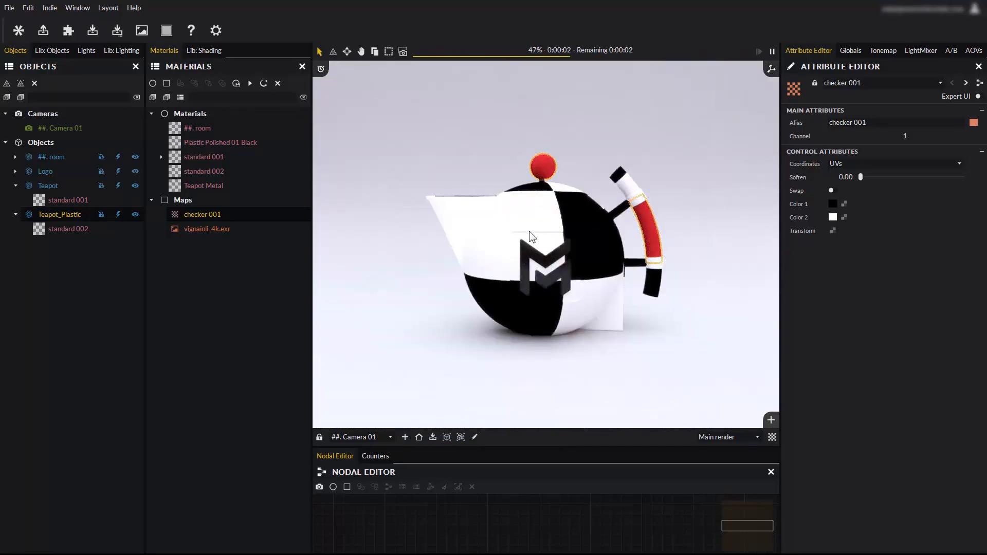
left_click(204, 157)
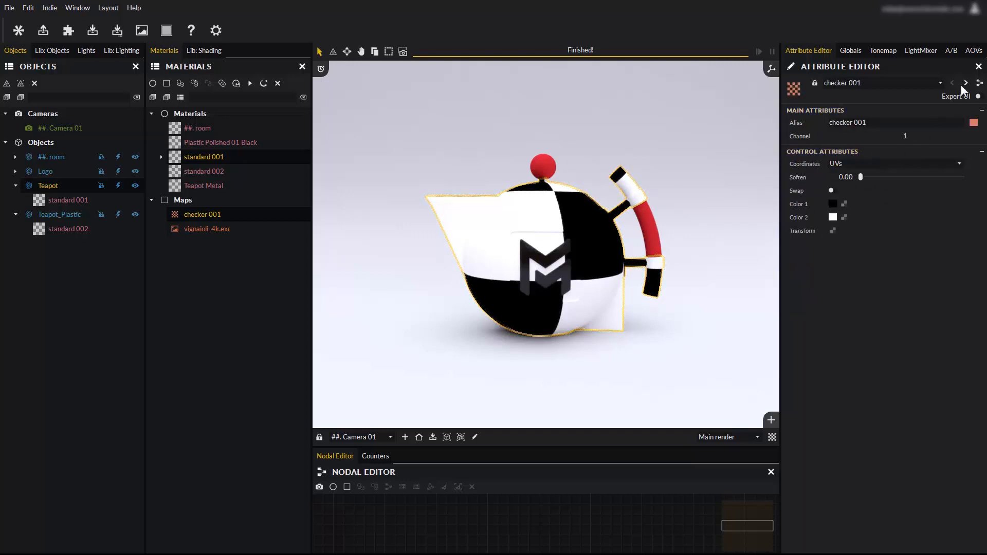
Disconnect the checker from standard 001's diffuse colour, restoring the cyan body
left_click(966, 83)
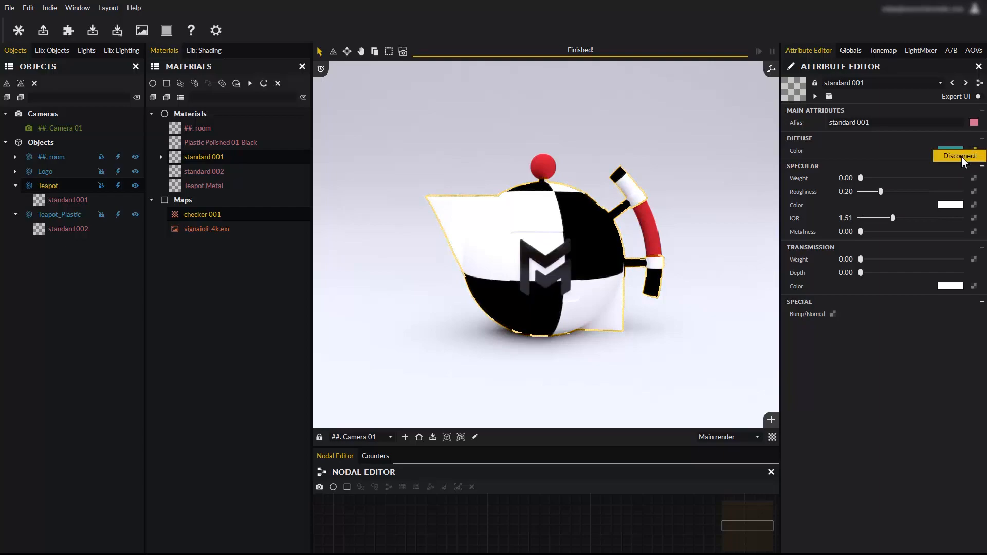
left_click(959, 155)
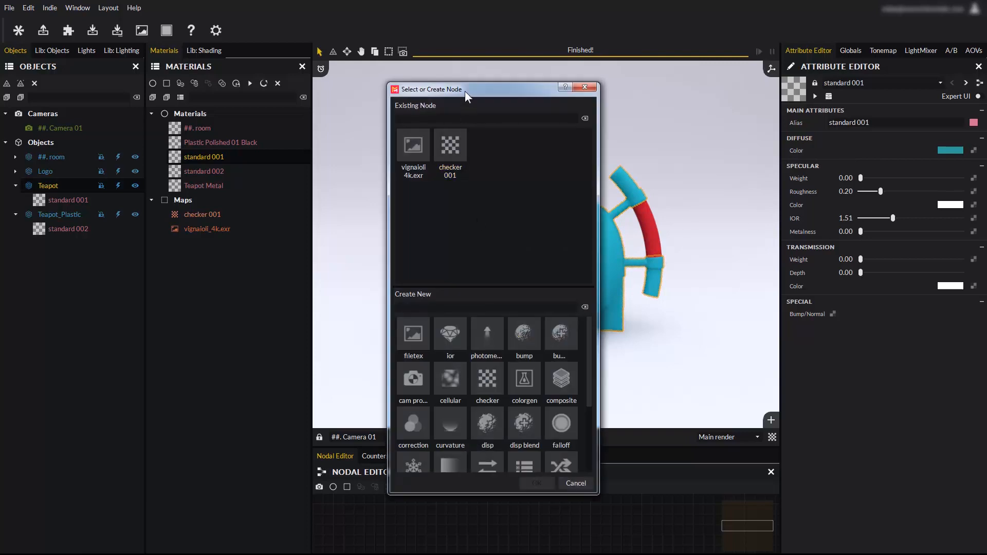
mouse_move(486, 356)
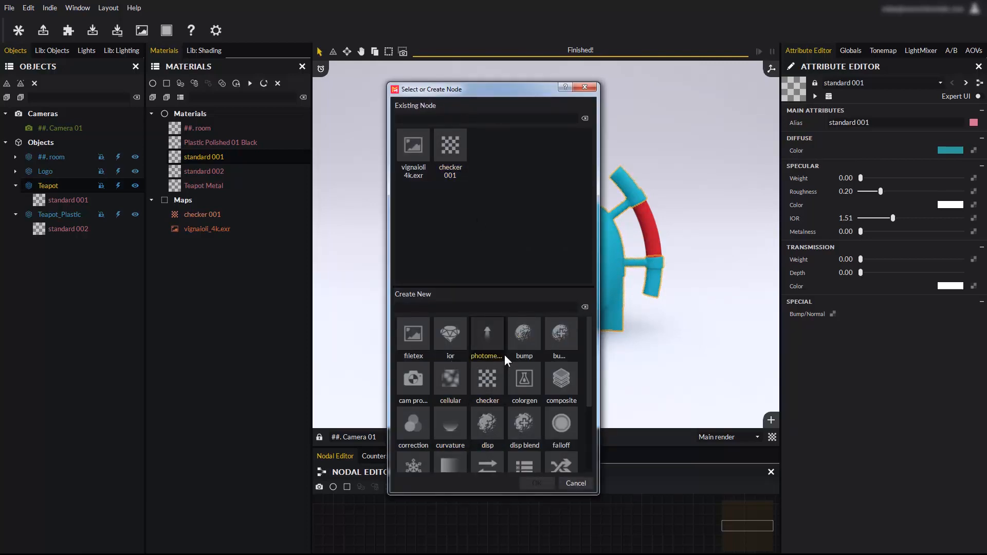
Create checker 002 through the diffuse node picker, restoring the black-and-white squares
left_click(452, 149)
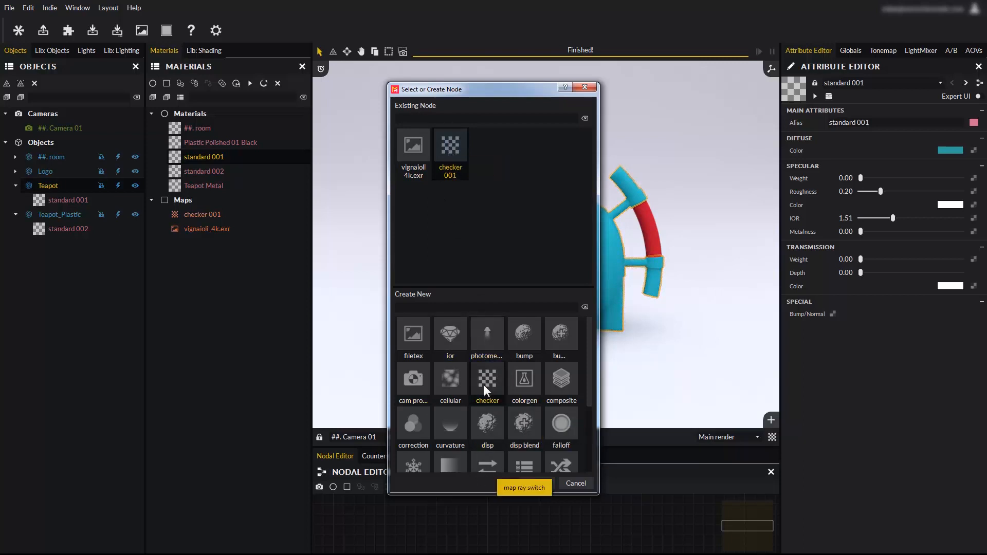
left_click(487, 383)
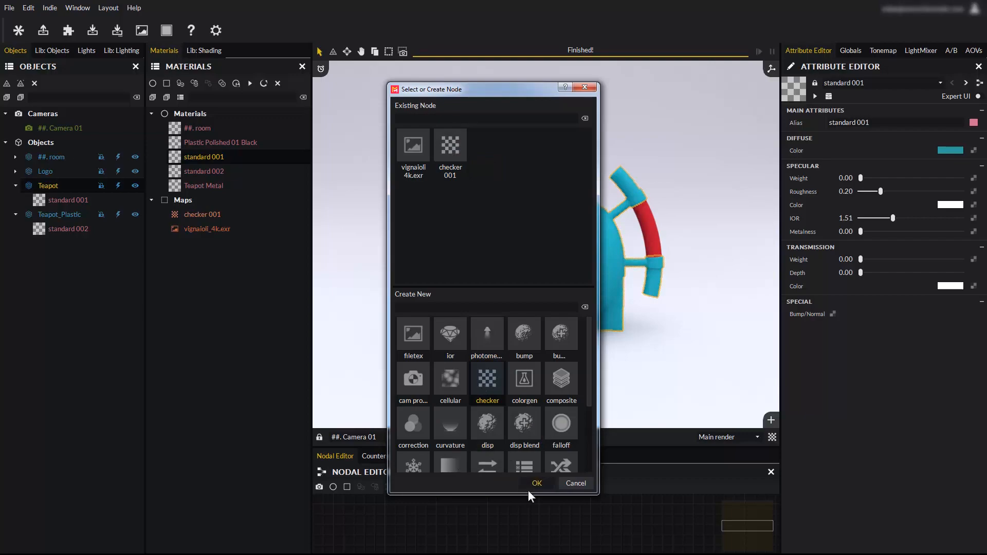
left_click(536, 483)
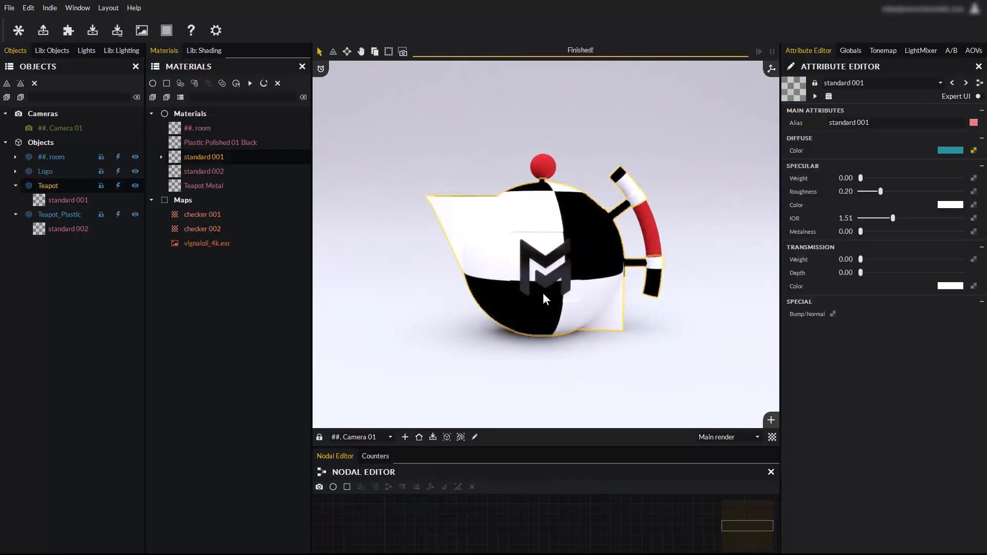
left_click(968, 83)
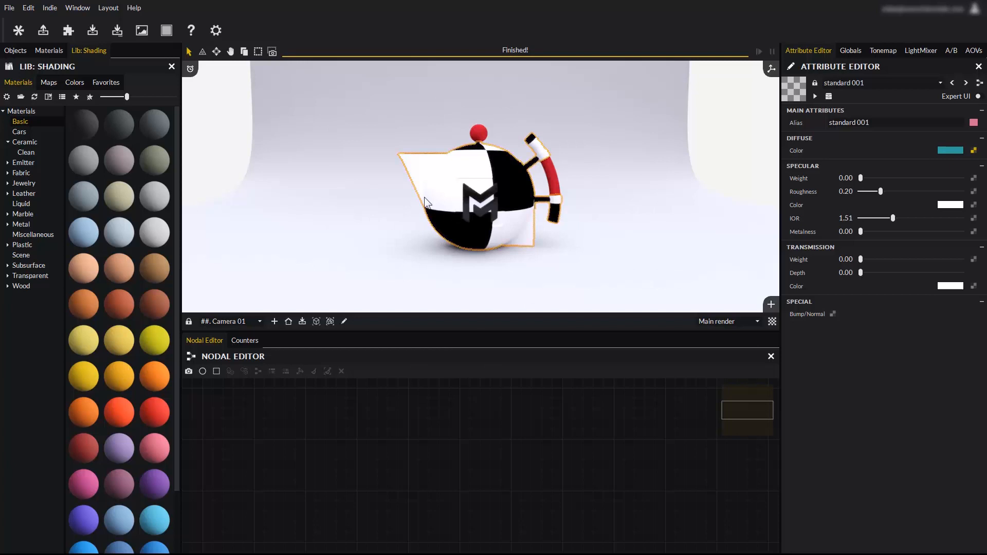
Create standard 003 from the Materials list, shown as a grey node
left_click(49, 51)
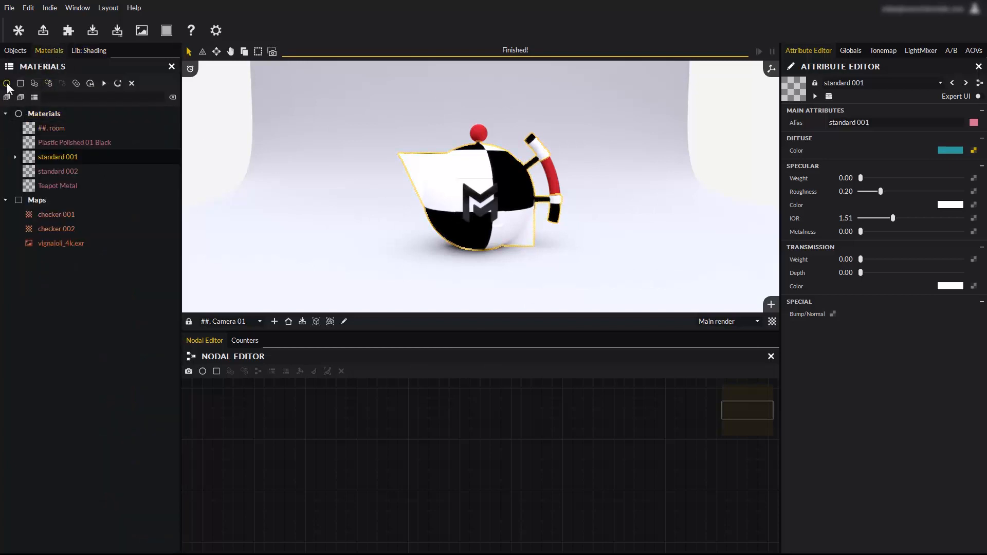
left_click(7, 83)
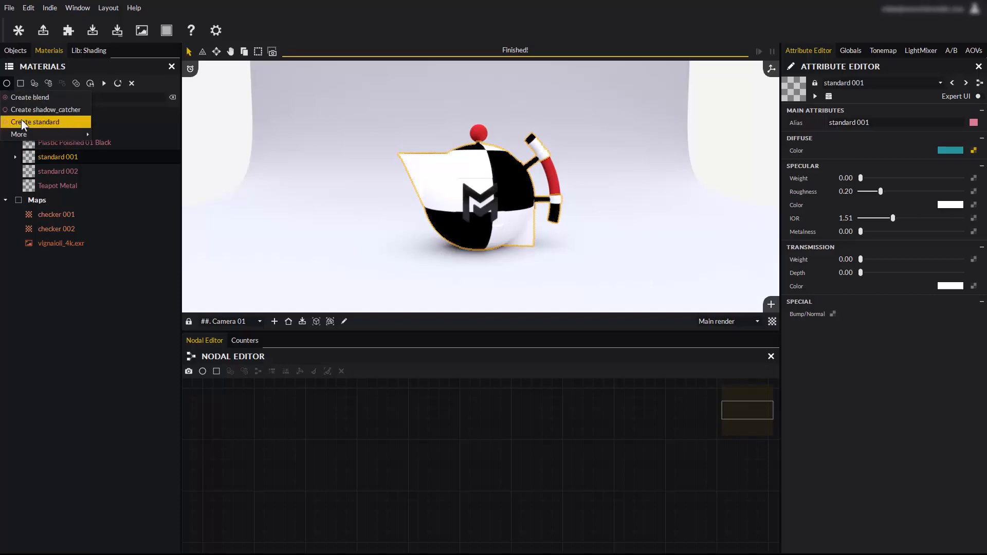
left_click(37, 121)
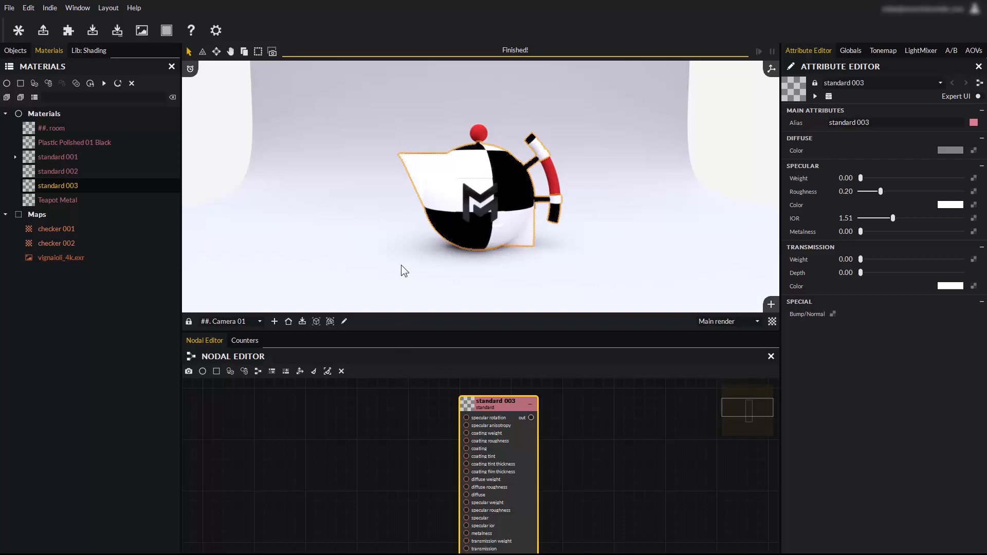
Wire noise 001 into standard 003's diffuse with Size 0.1
left_click(216, 371)
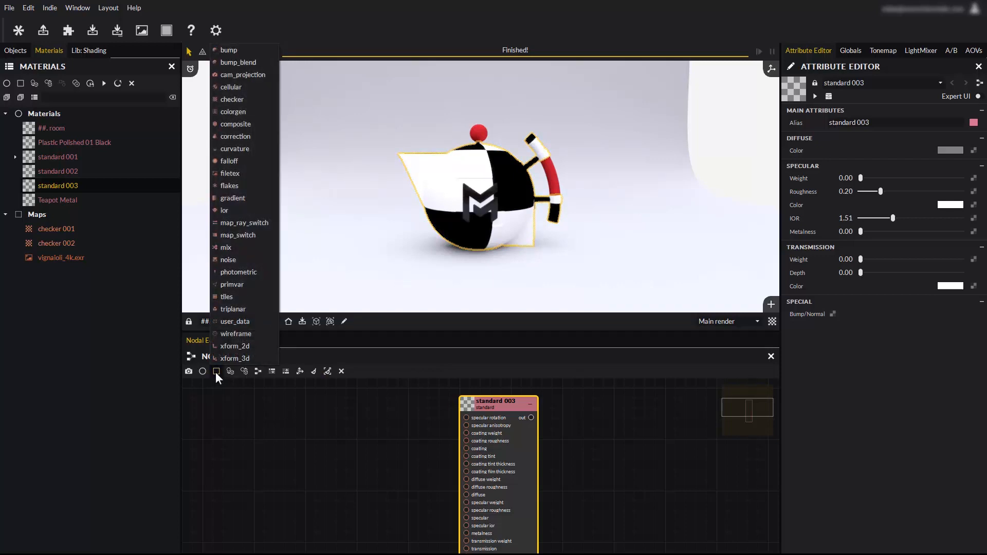
mouse_move(244, 161)
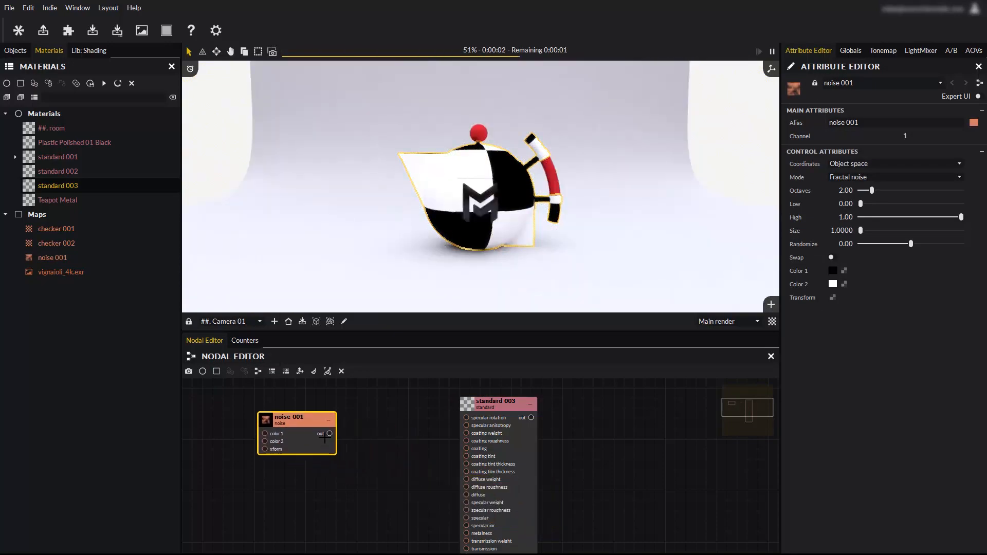
left_click_drag(329, 433, 452, 487)
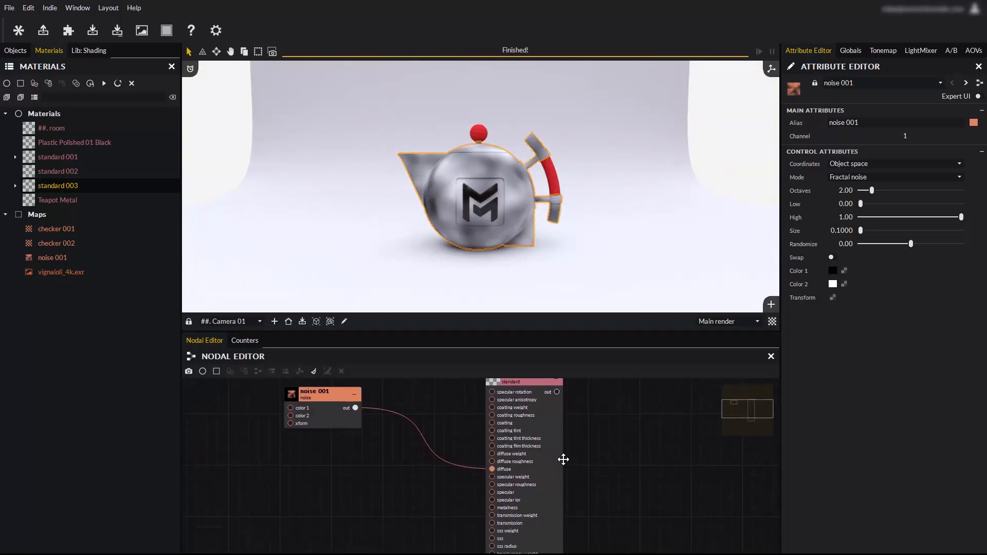
left_click(56, 229)
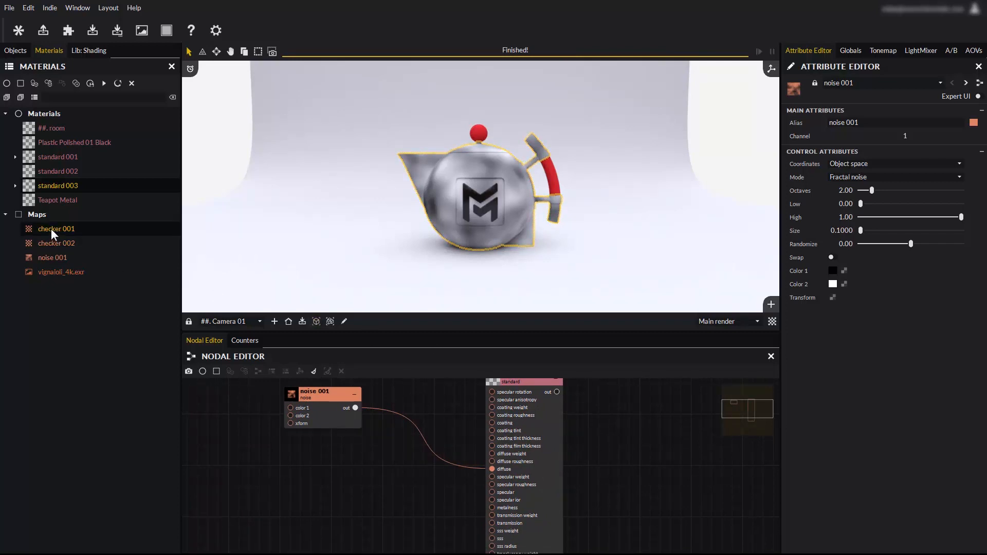
Add checker 001 to the graph and wire it into standard 003's diffuse
left_click(56, 228)
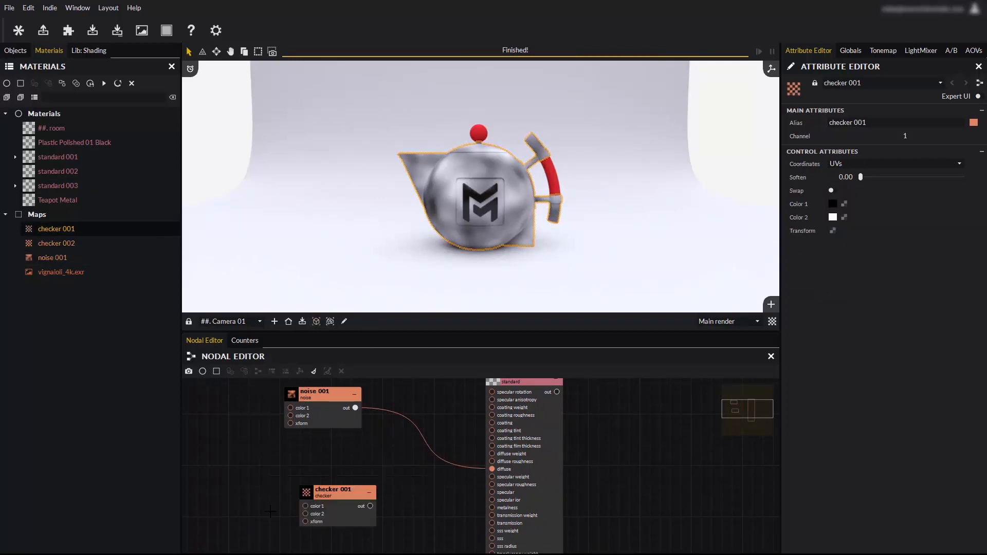
left_click_drag(334, 491, 313, 457)
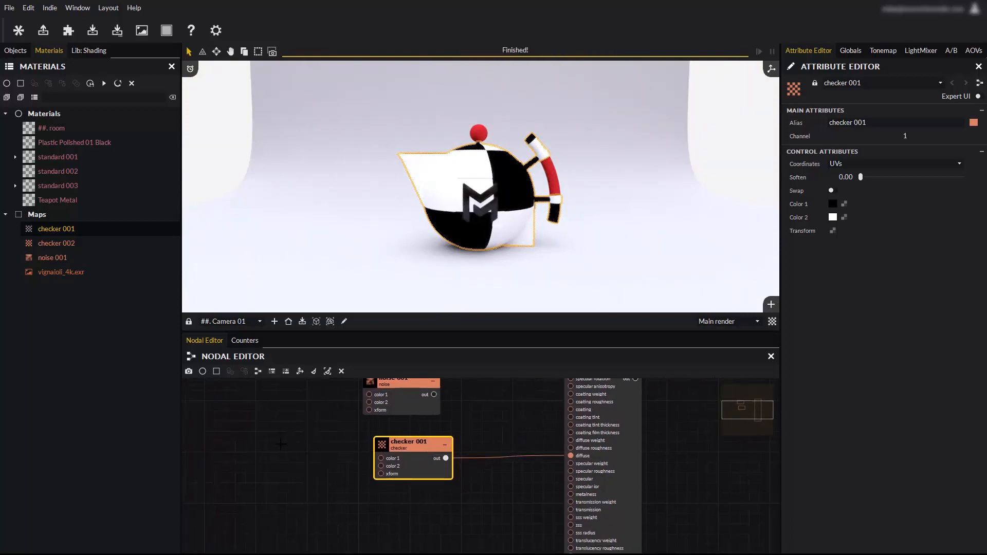
left_click(216, 371)
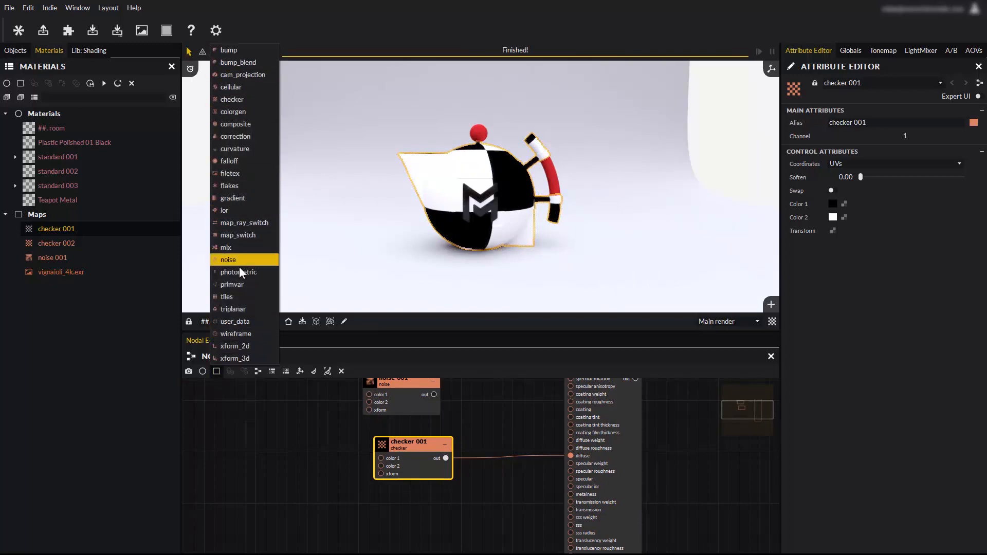
Link an xform_2d node to checker 001's xform with Repeat and Repeat Y 3, Rotate 0
left_click(235, 358)
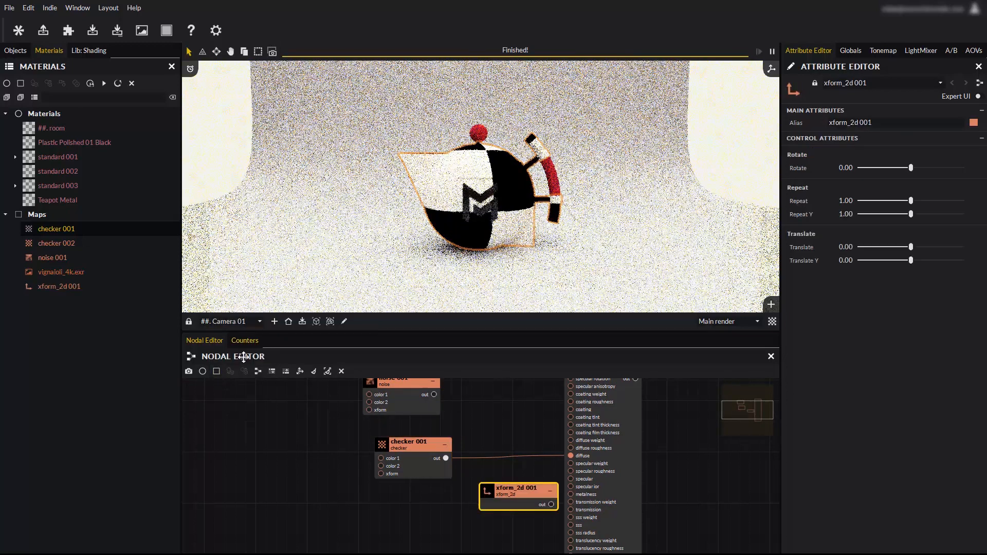
left_click_drag(519, 491, 236, 439)
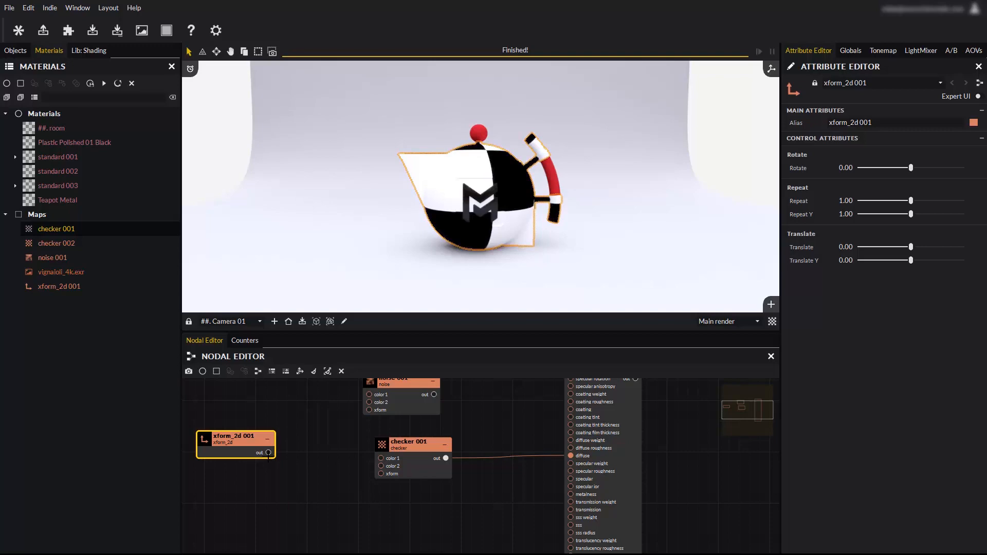
left_click_drag(268, 452, 381, 474)
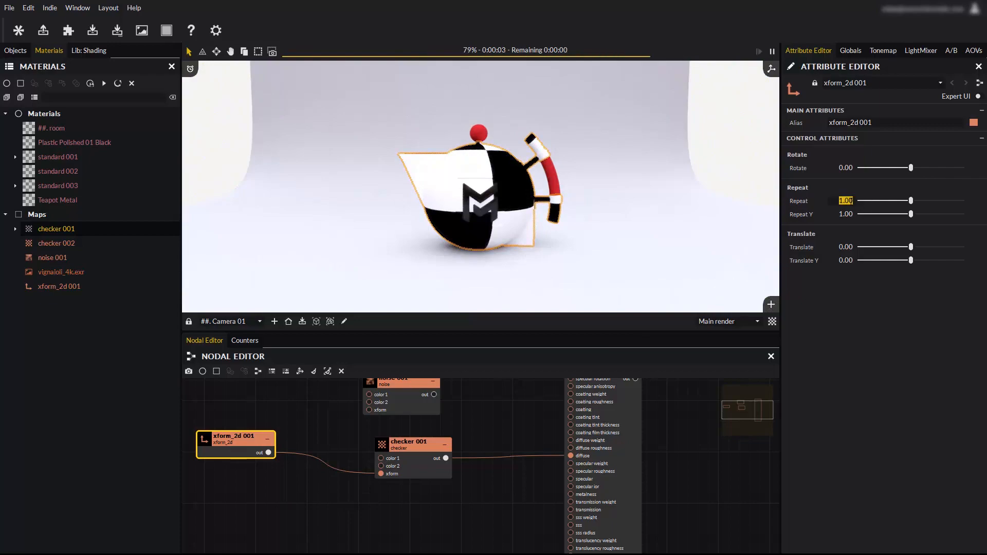
type("3")
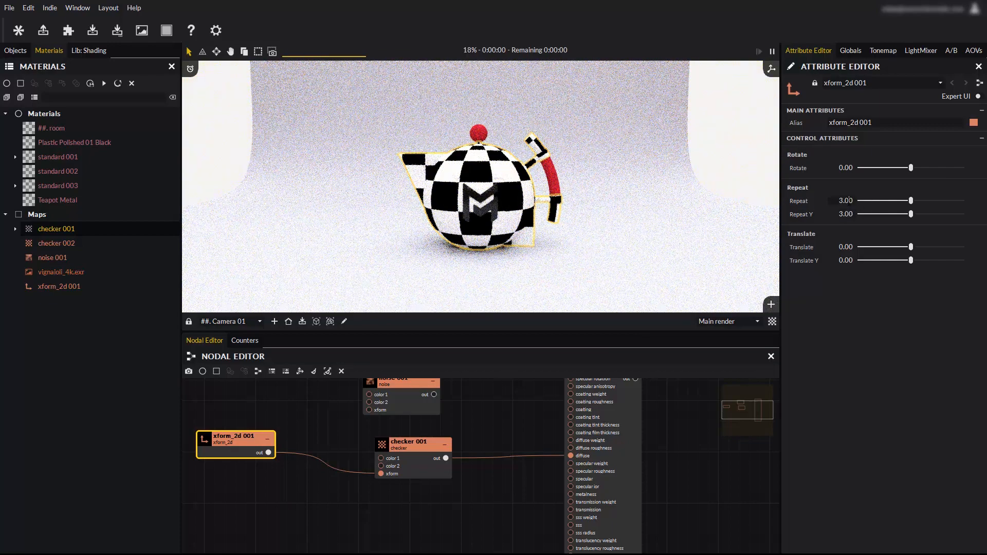
left_click_drag(910, 168, 914, 168)
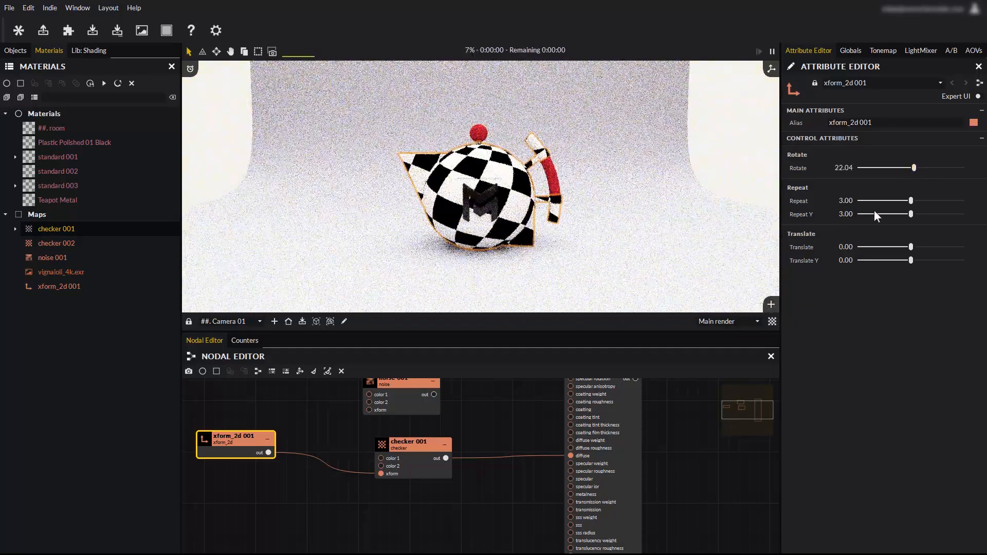
left_click_drag(913, 168, 909, 167)
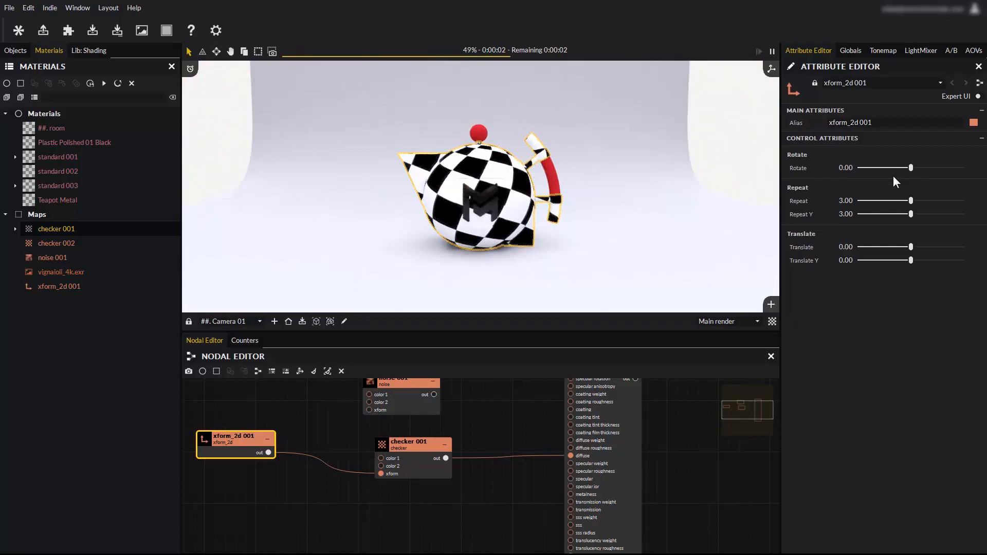
left_click_drag(911, 200, 892, 200)
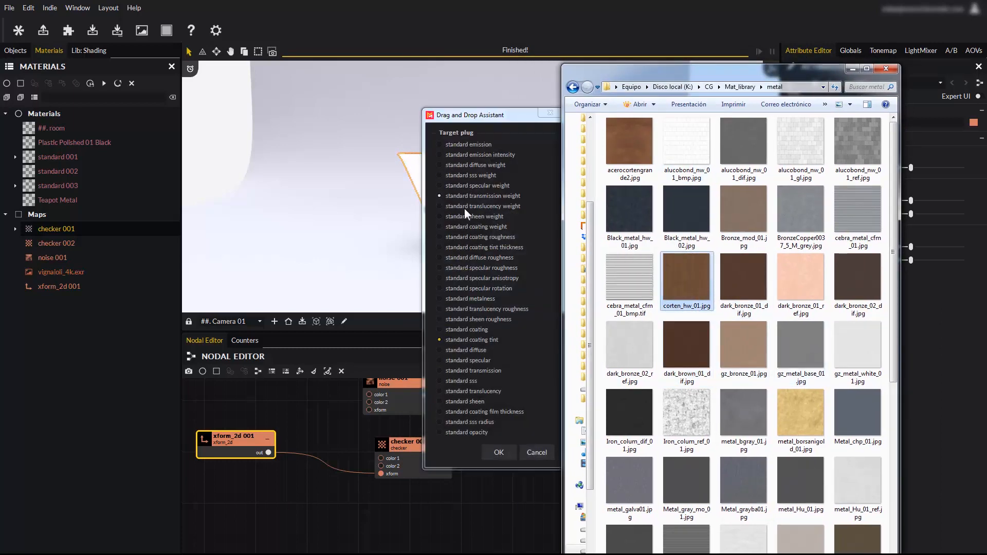
Apply corten_hw_01.jpg to the teapot's standard diffuse and import several metal textures
left_click(438, 390)
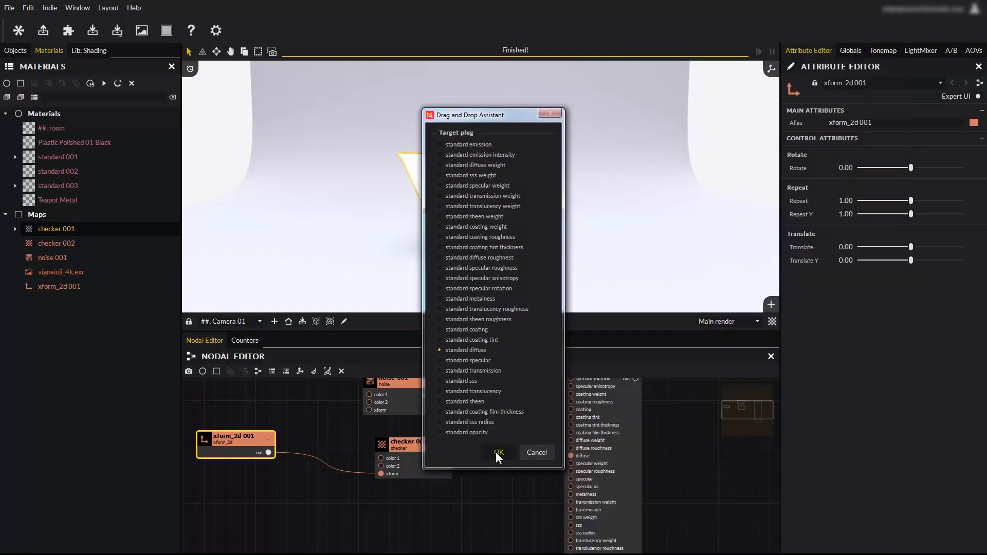
left_click(498, 453)
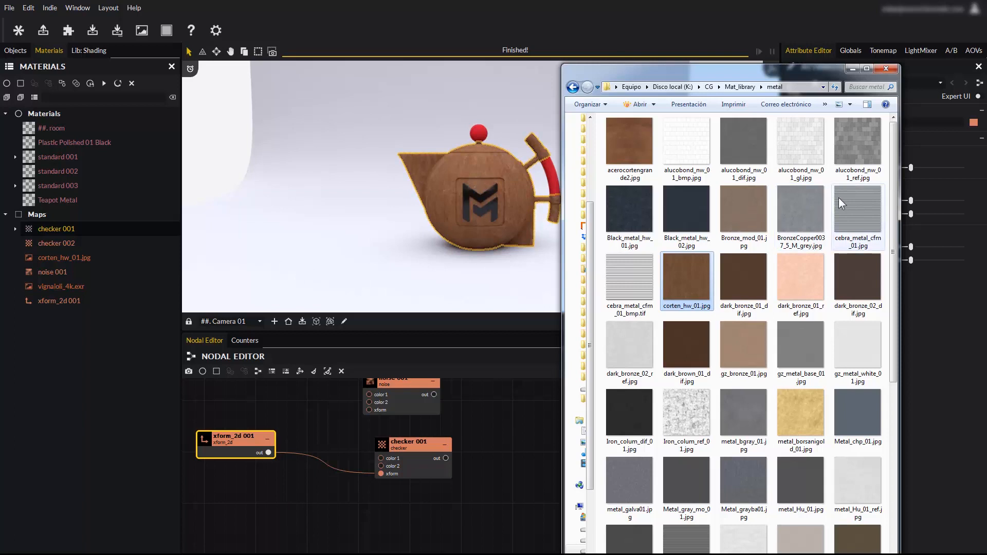
left_click(800, 145)
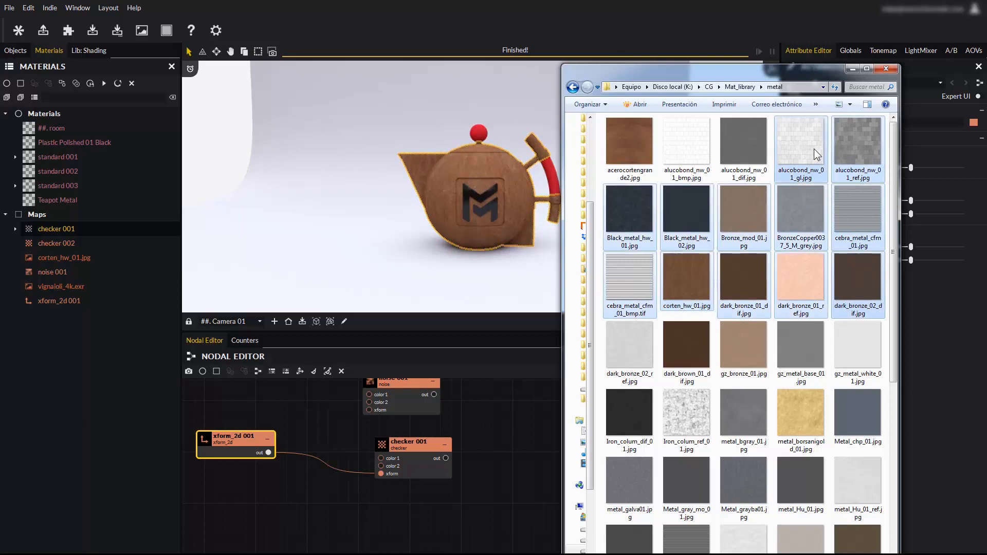
mouse_move(858, 217)
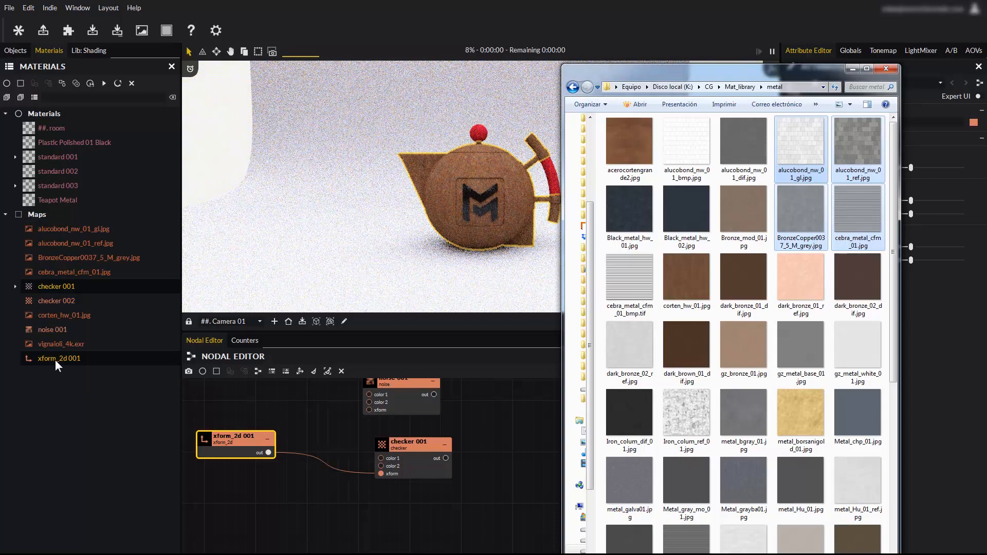
left_click(687, 346)
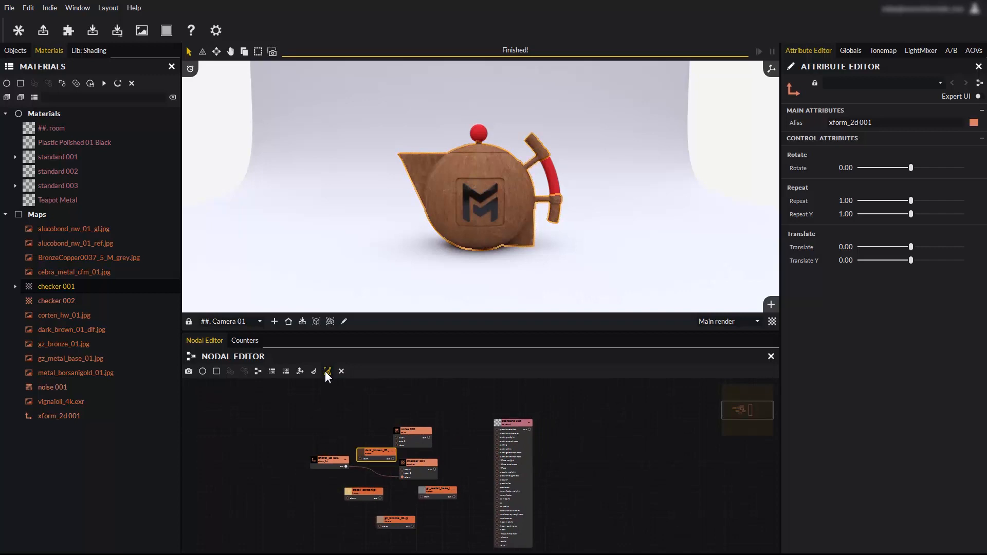
mouse_move(314, 370)
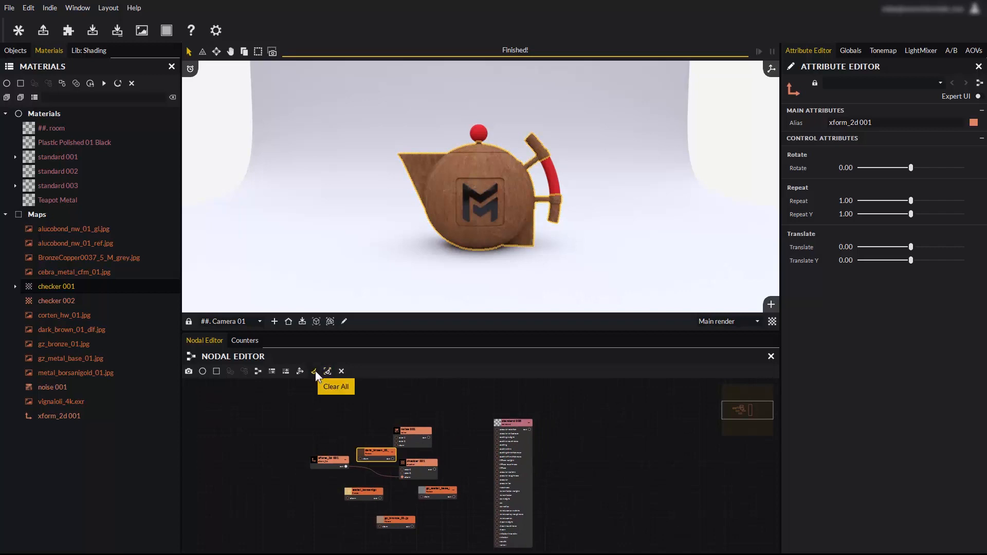
Clear all nodes from the Nodal Editor graph
left_click(314, 371)
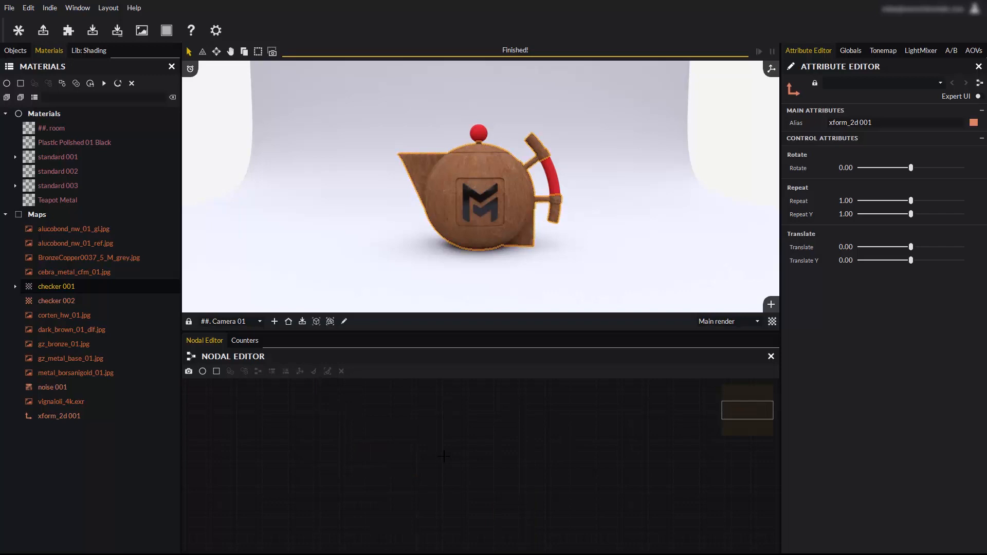
mouse_move(497, 196)
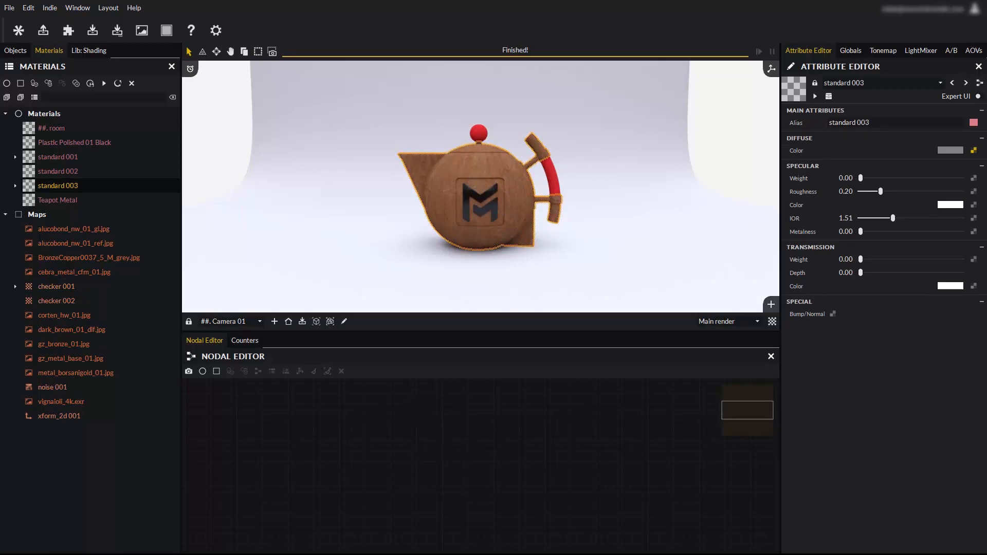
mouse_move(980, 83)
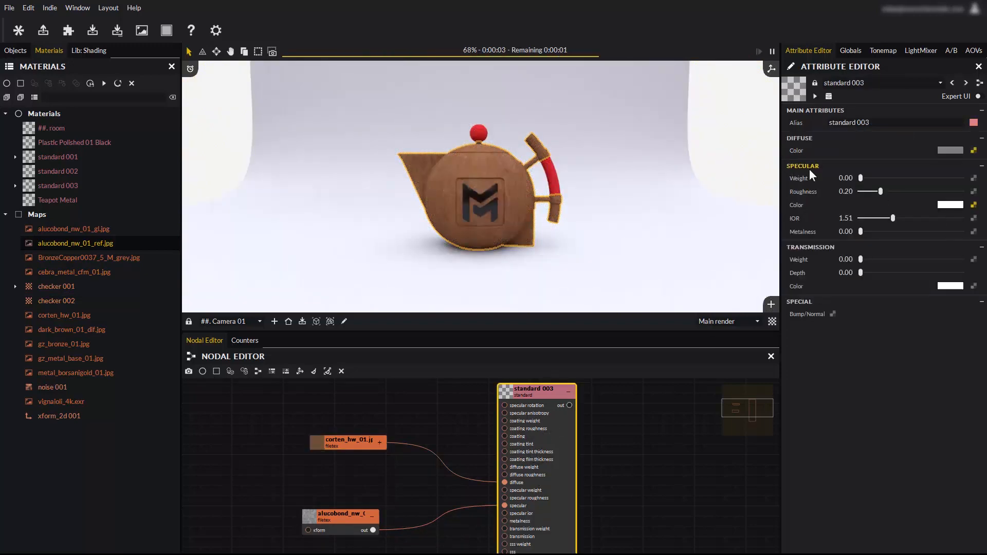
Raise standard 003's Specular Weight to its maximum of 1.0
left_click_drag(863, 179, 929, 178)
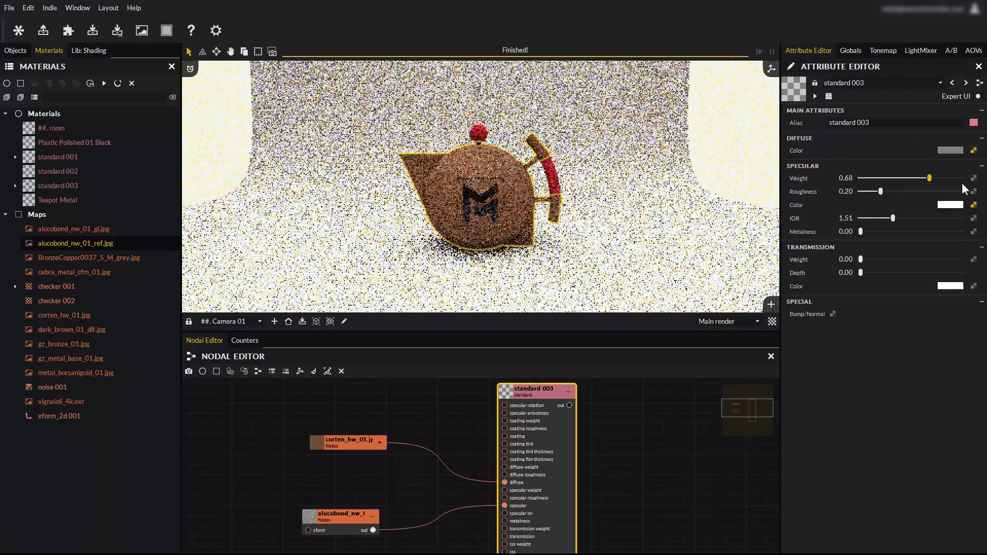
left_click_drag(929, 179, 961, 179)
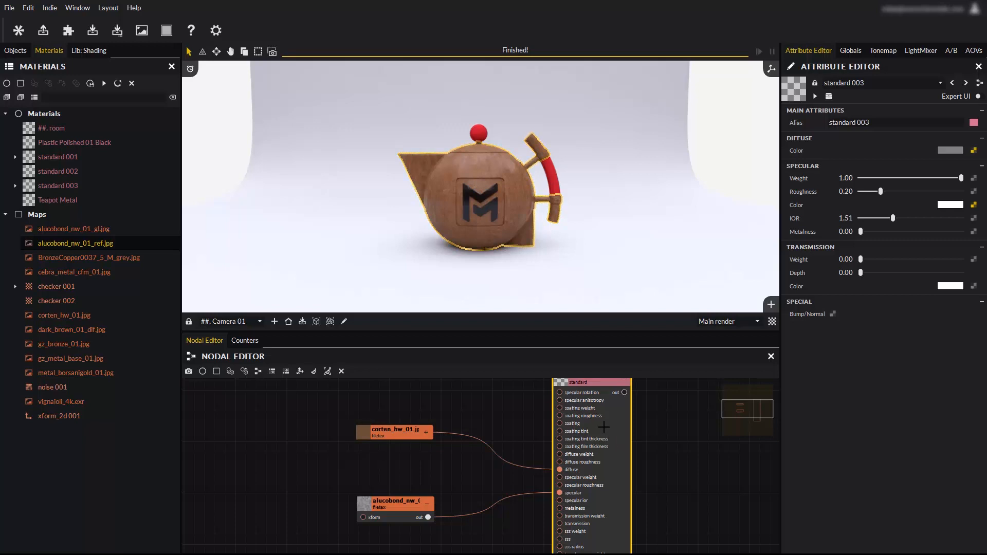
mouse_move(300, 371)
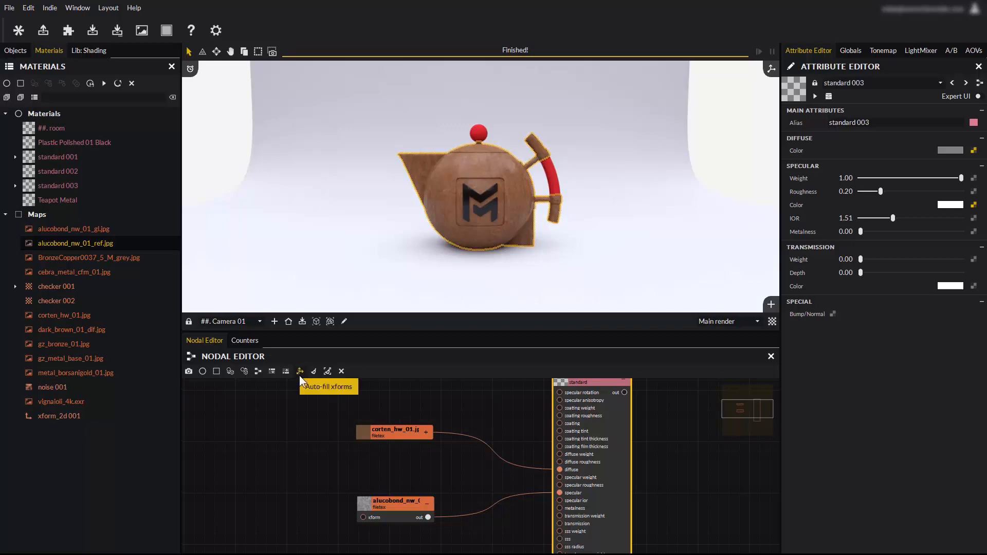
Auto-fill a shared 2D transform for the corten and alucobond maps, then expand the nodes
left_click(300, 371)
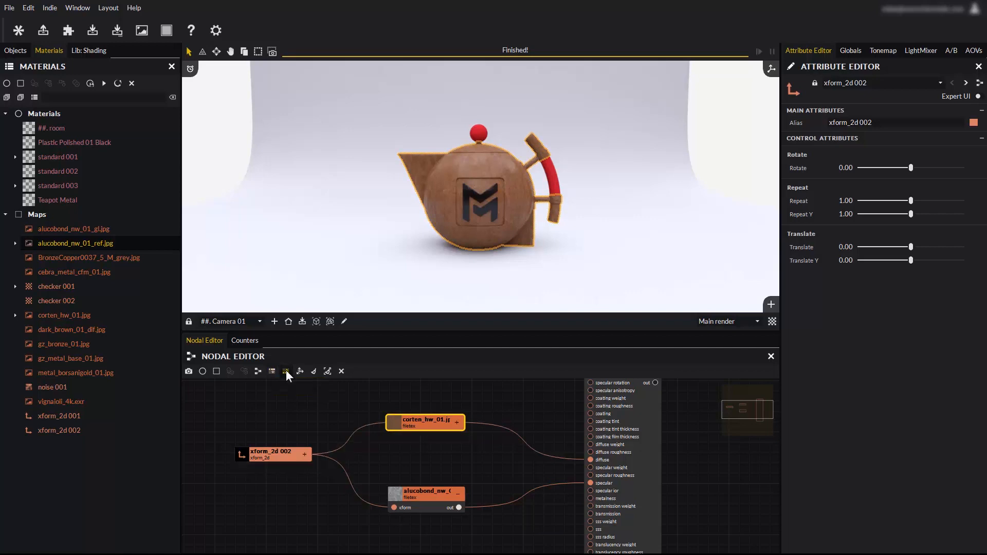
mouse_move(272, 371)
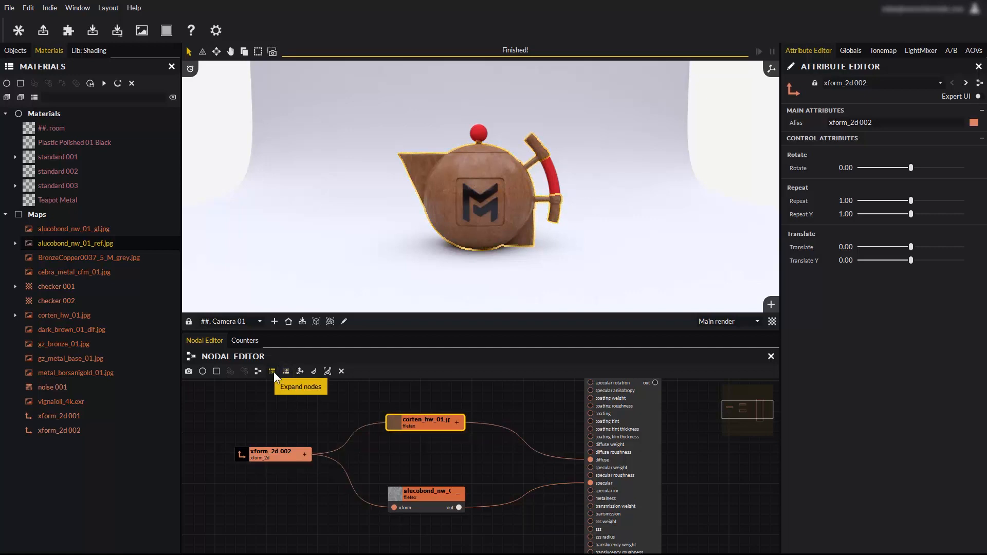
left_click(272, 371)
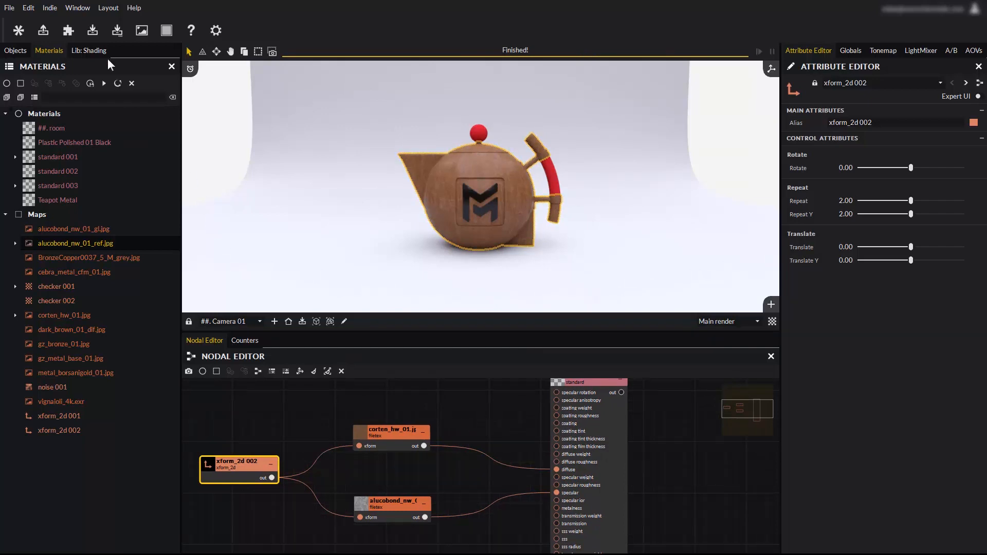
Browse the shading library's clean ceramics and apply Ceramic 26 Traffic orange to the teapot
left_click(88, 51)
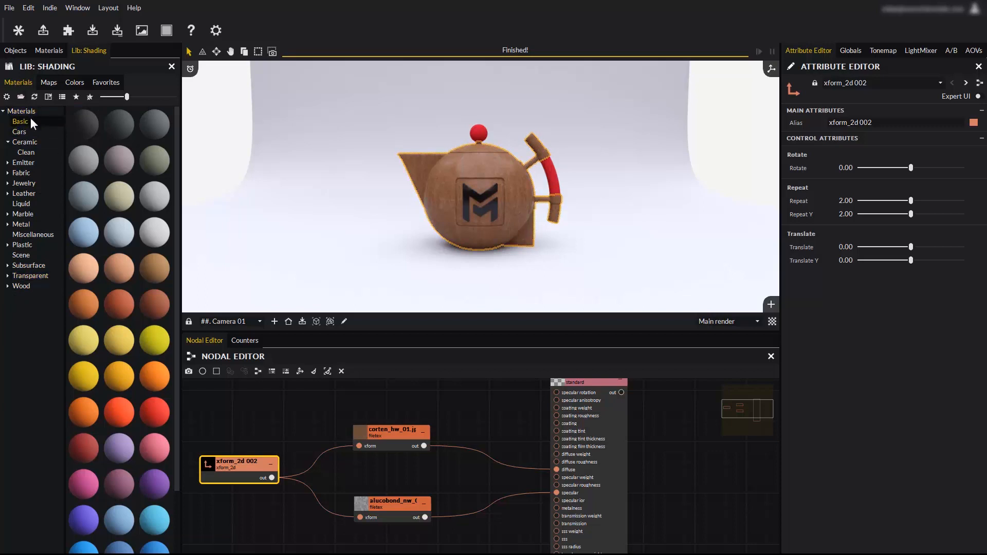
left_click(19, 132)
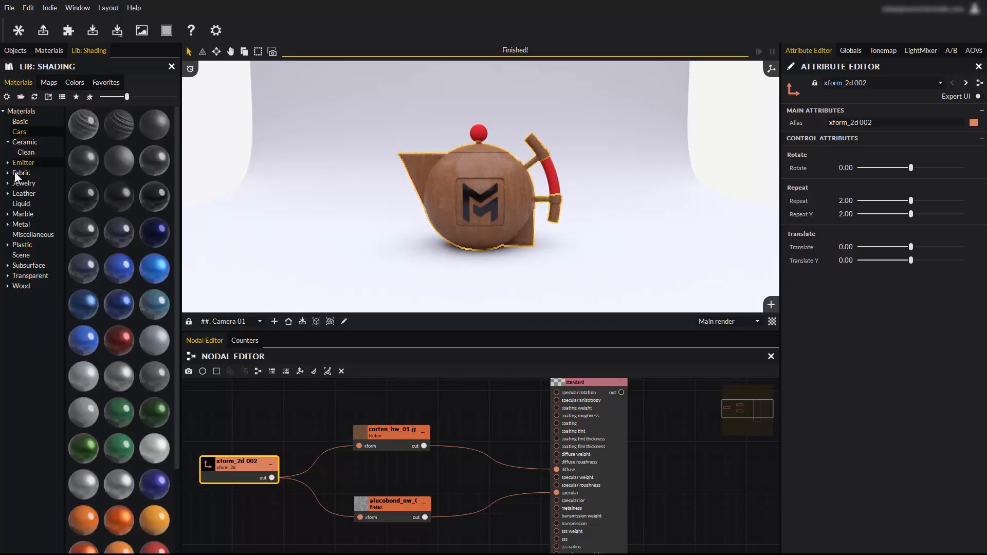
left_click(26, 152)
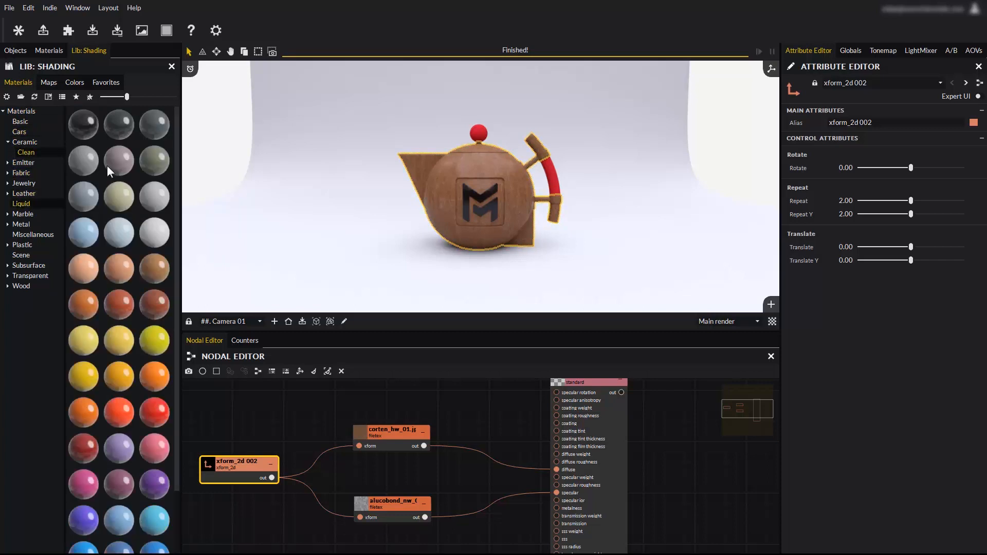
left_click(5, 162)
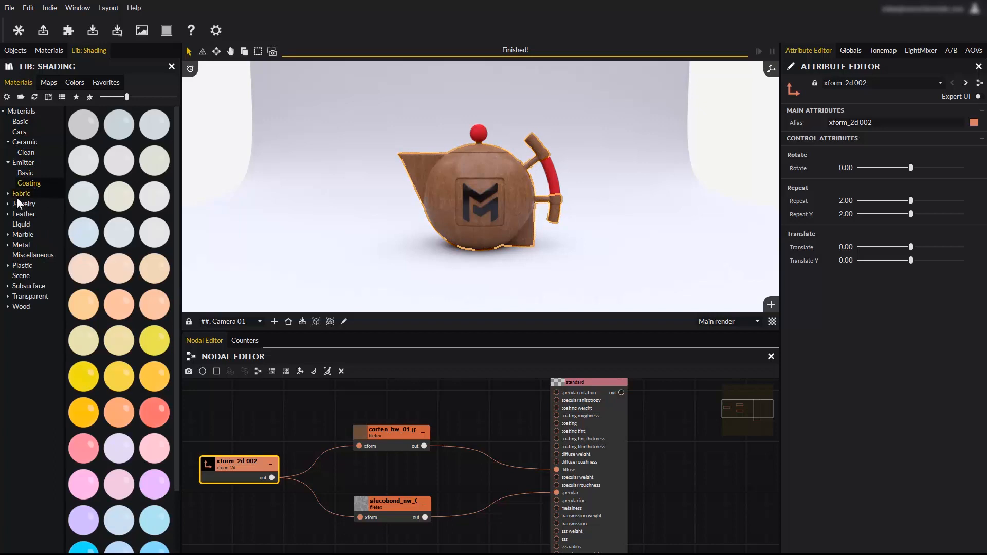
left_click(22, 194)
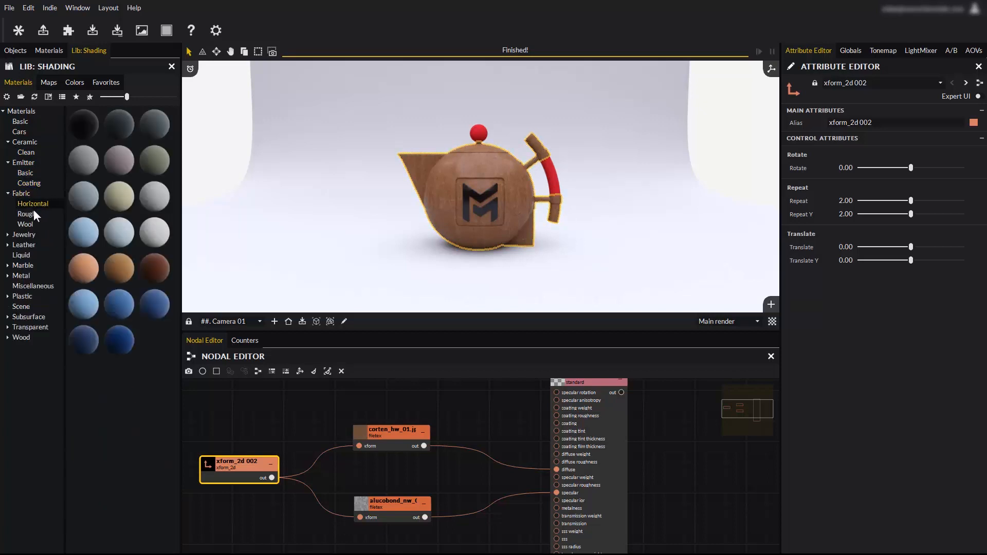
left_click(119, 232)
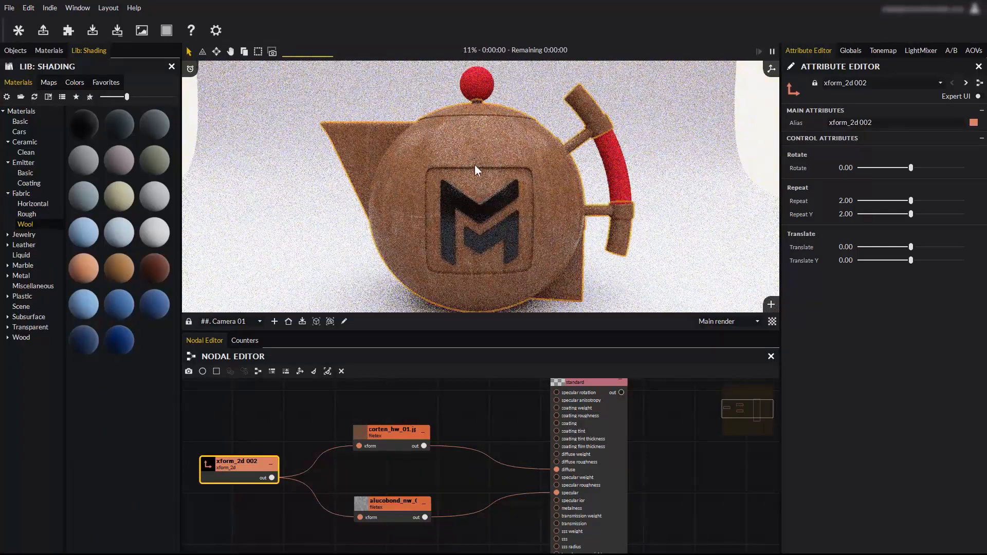
left_click(118, 196)
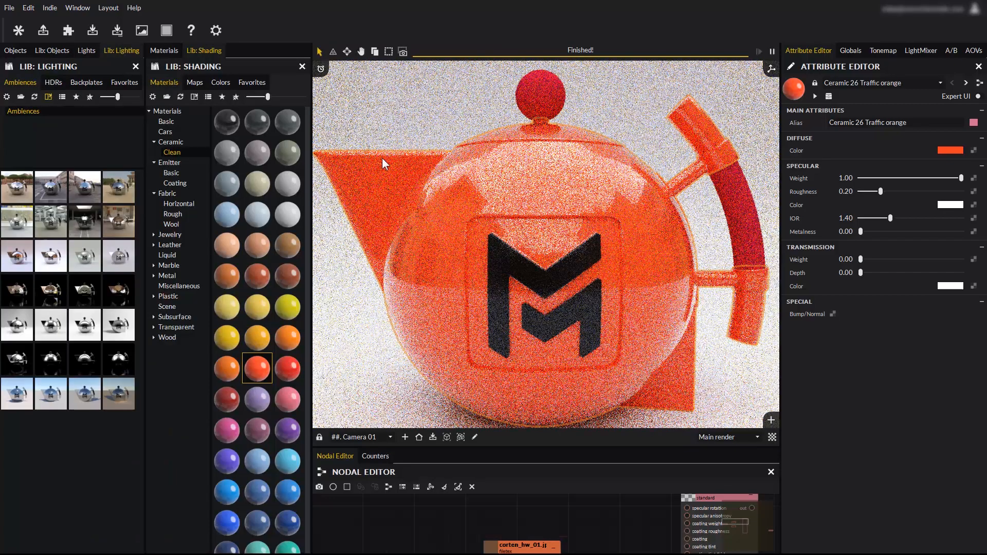
Assign Ceramic 17 Copper brown to the Teapot and a yellow ceramic to the Logo
left_click(18, 30)
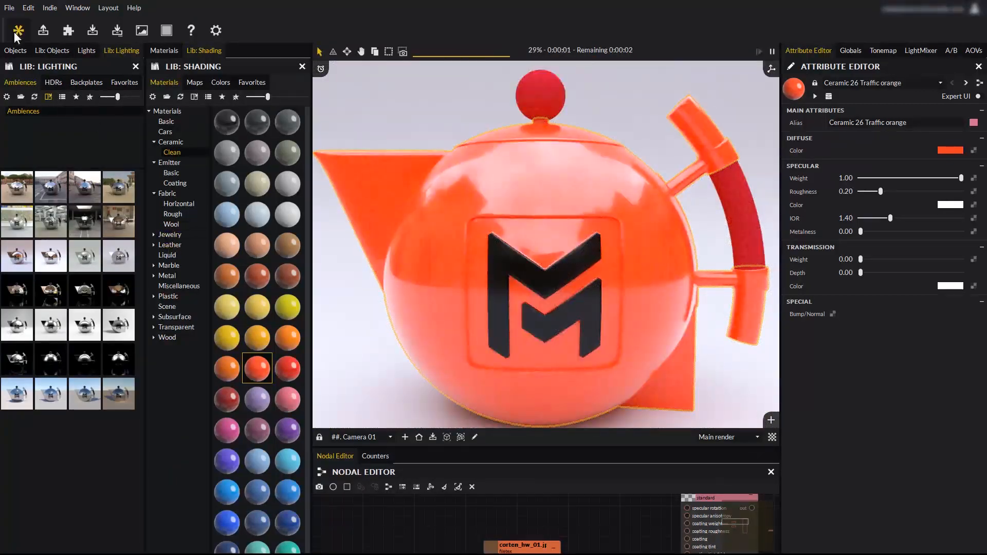
left_click(14, 50)
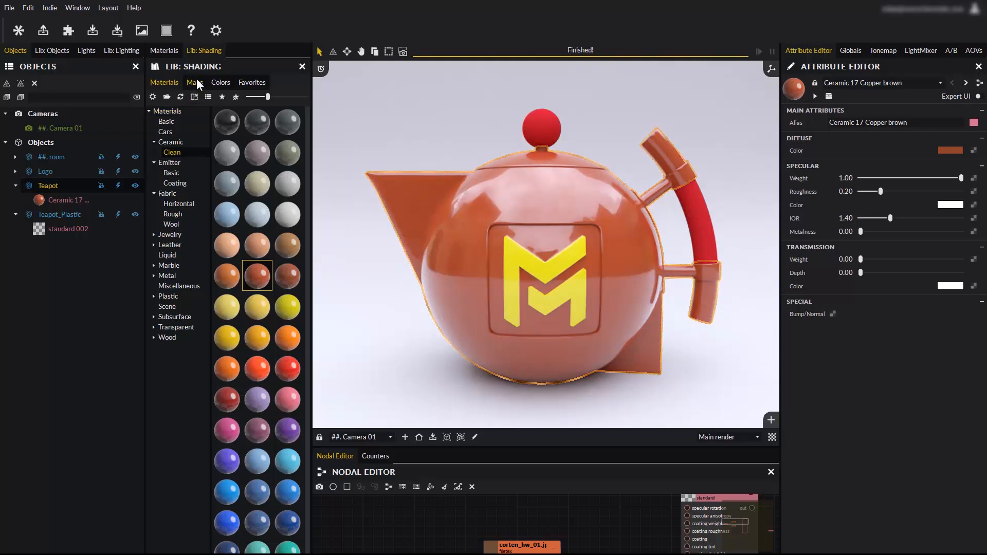
Plug a library dirt map into the ceramic's standard specular roughness
left_click(195, 83)
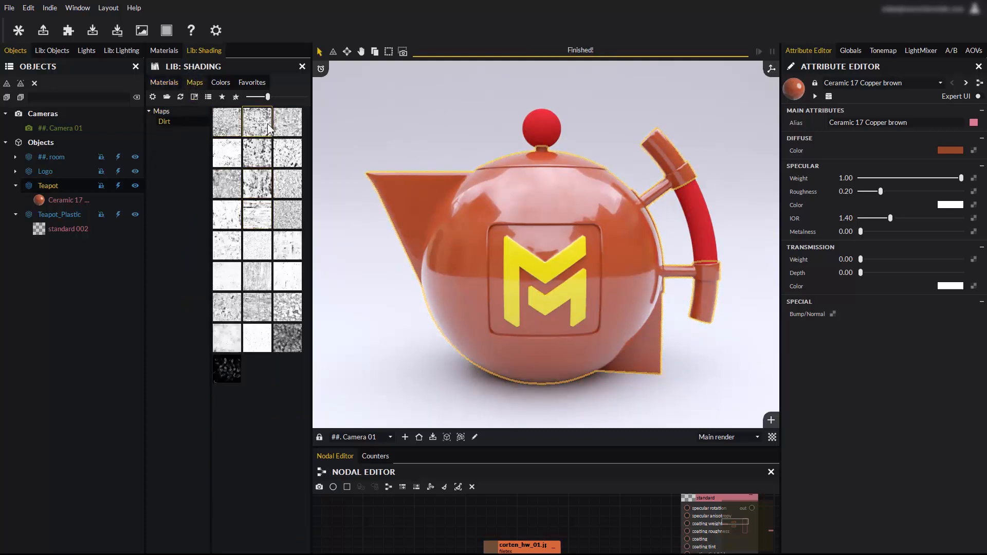
left_click(226, 121)
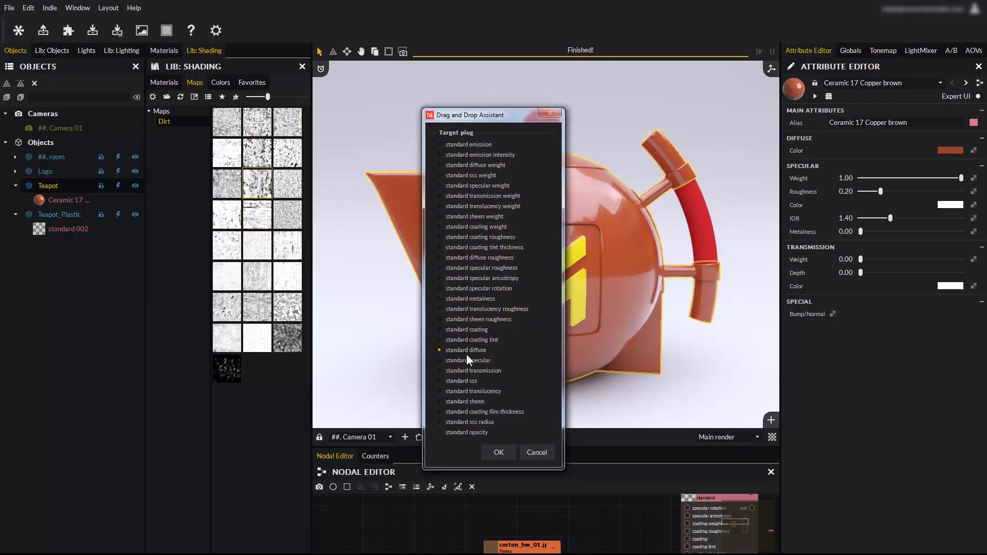
left_click(439, 329)
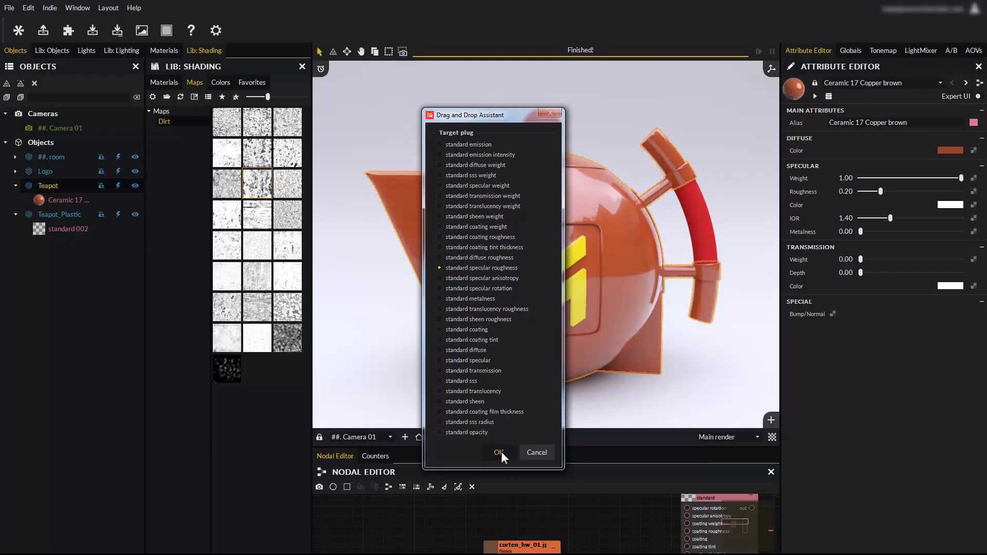
left_click(498, 452)
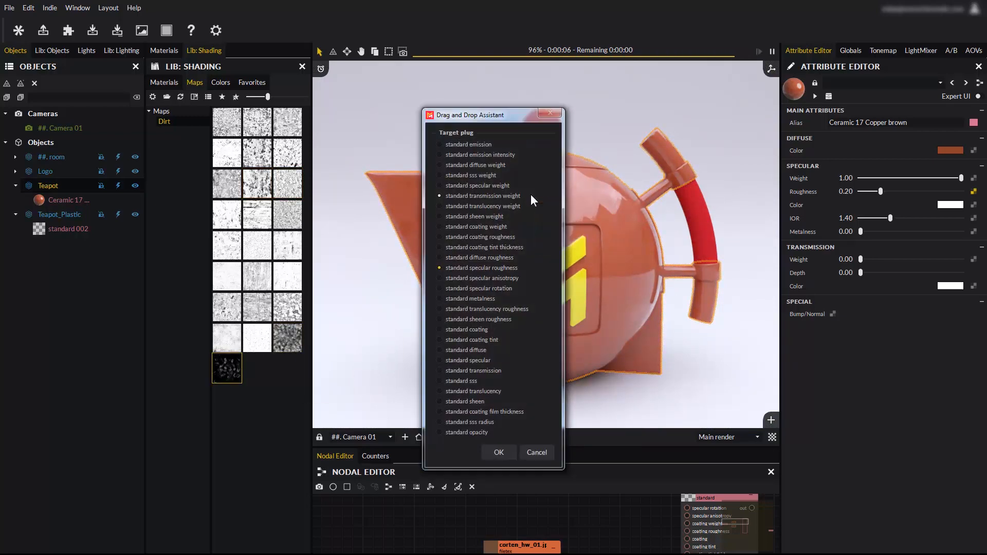
left_click(498, 452)
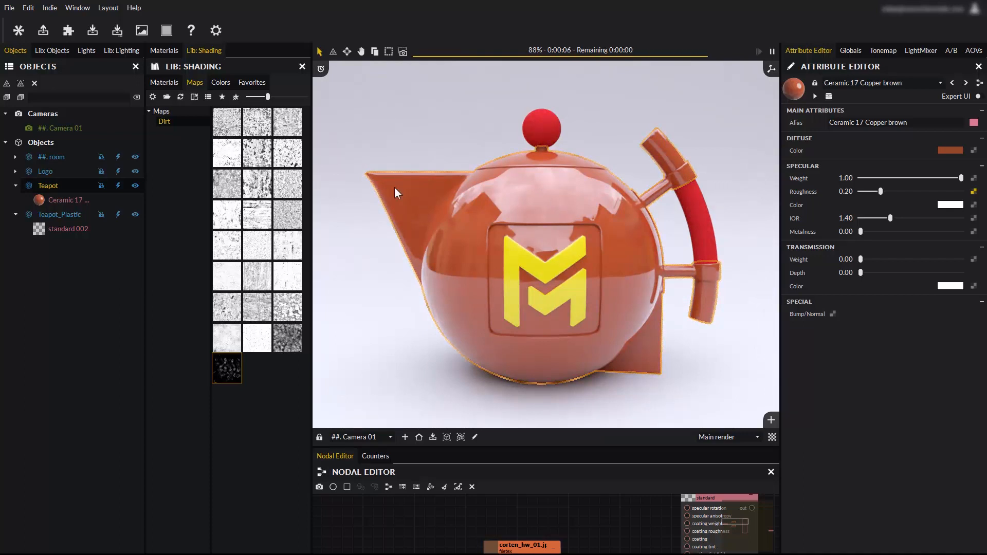
left_click(220, 82)
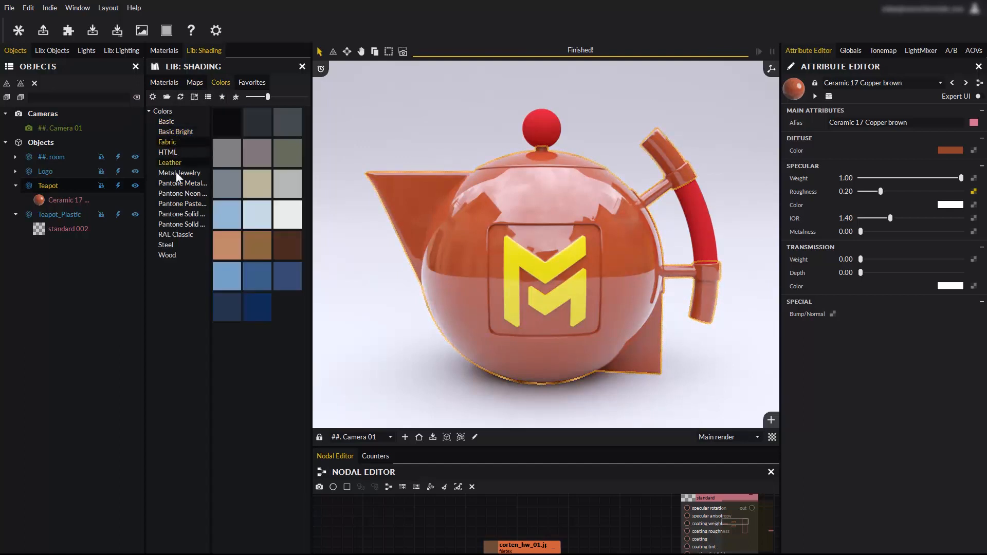
Browse the colour collections and drop a purple Basic swatch onto the teapot body
left_click(180, 173)
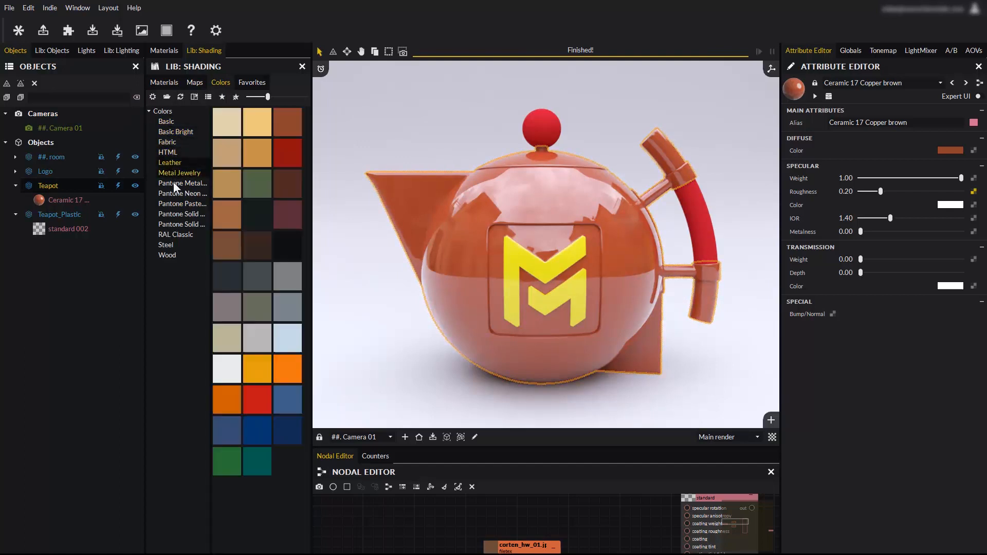
left_click(176, 234)
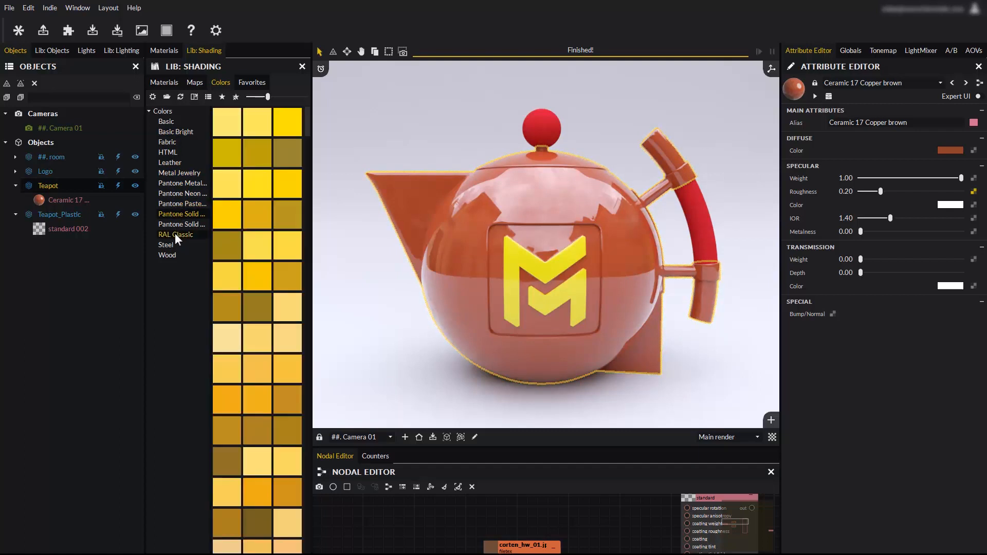
left_click(167, 255)
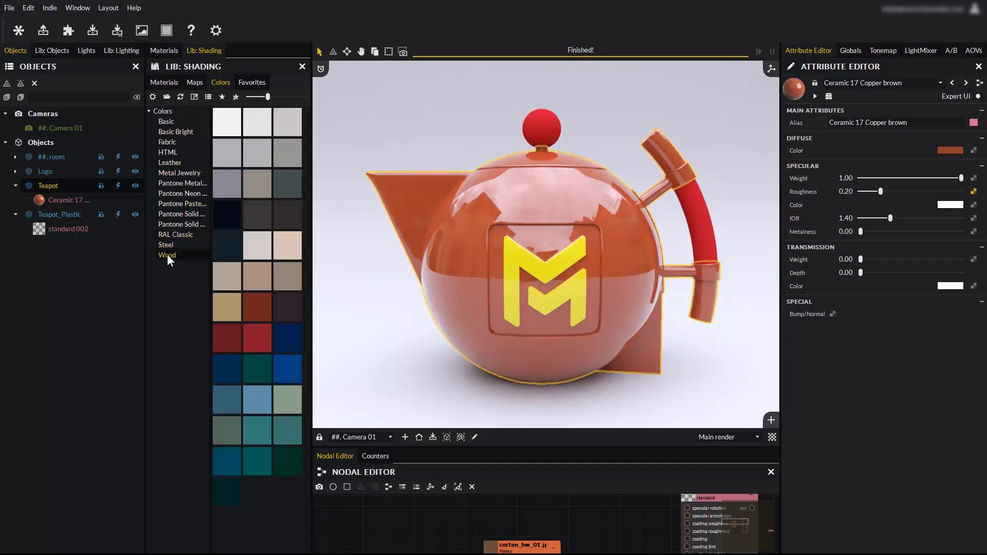
left_click(167, 255)
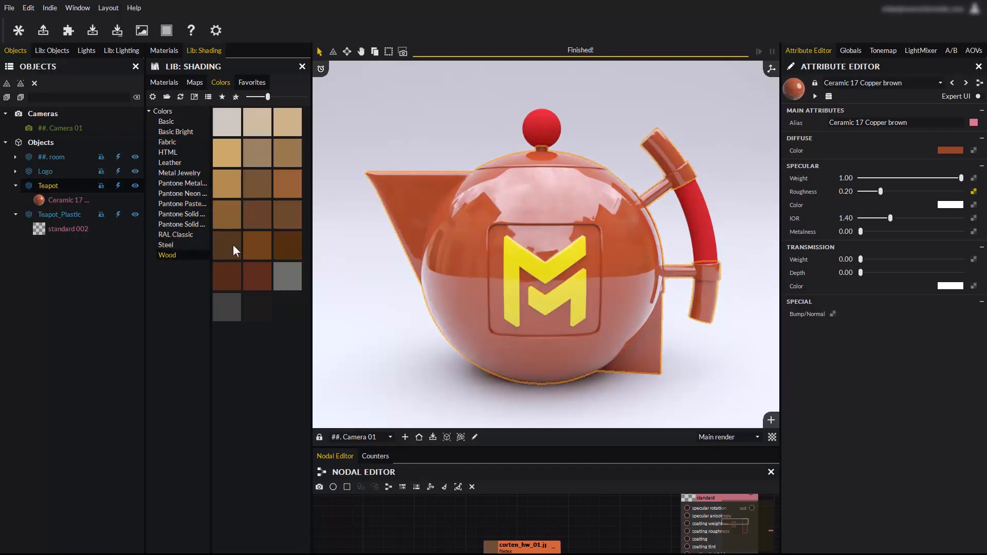
left_click(256, 244)
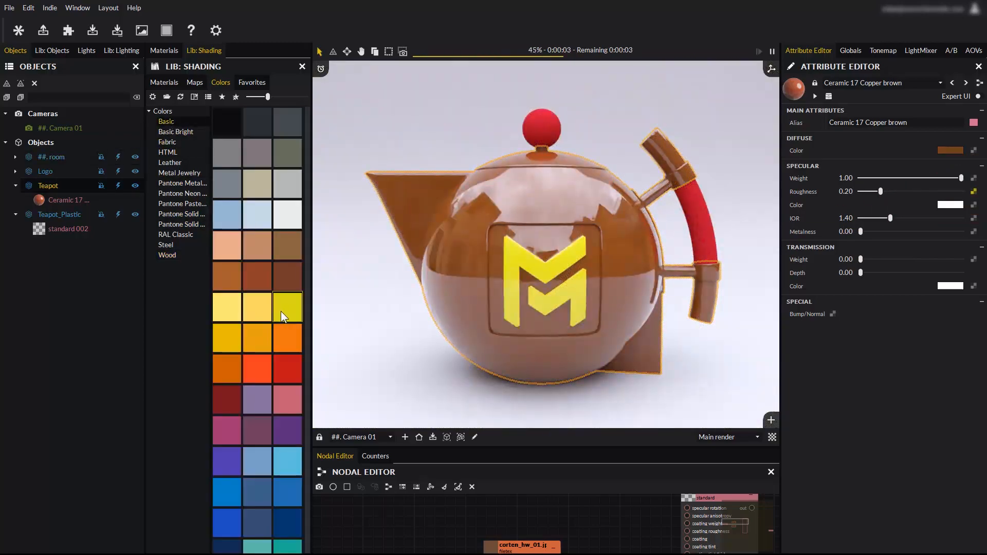
left_click(287, 308)
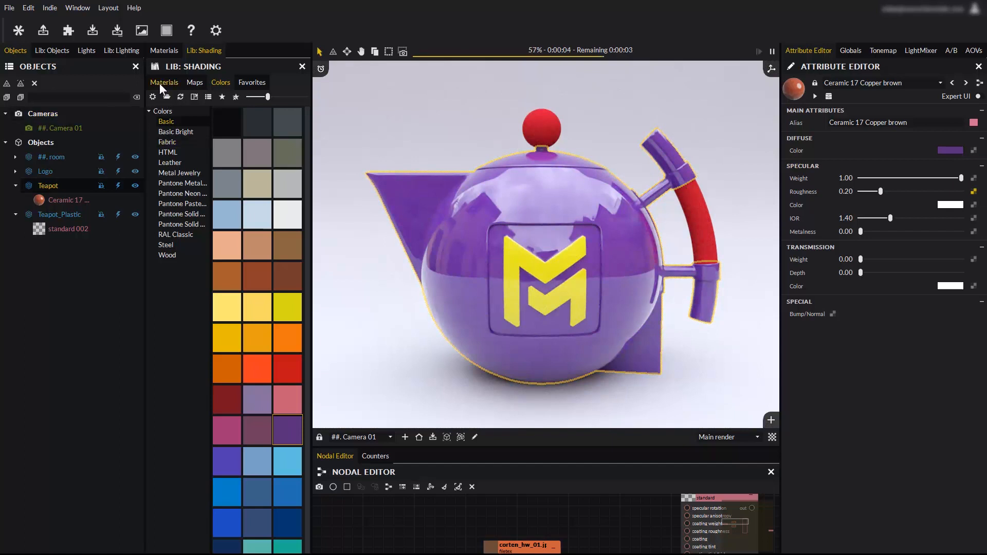
Add two ceramic materials and a colour swatch to Favorites, then remove all favourites
left_click(251, 83)
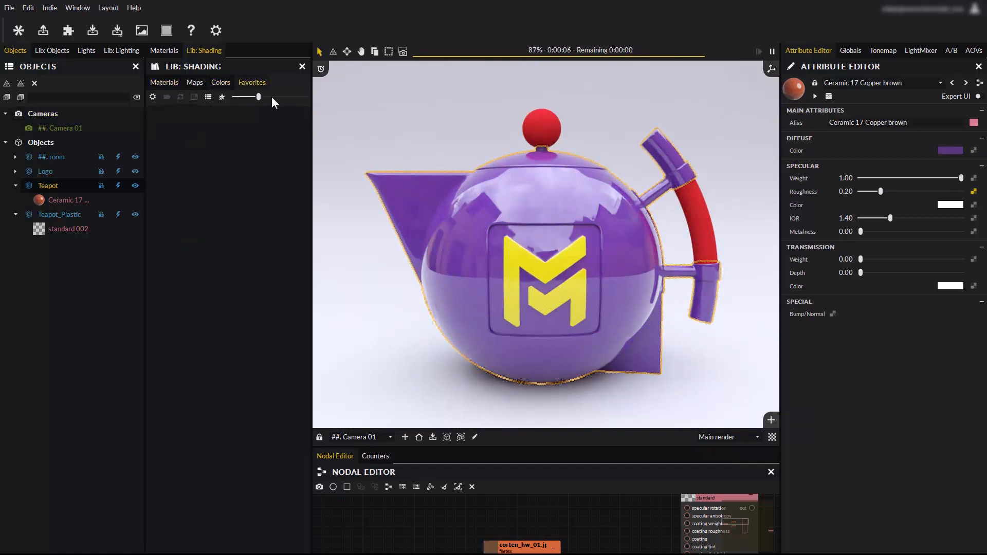
left_click(163, 83)
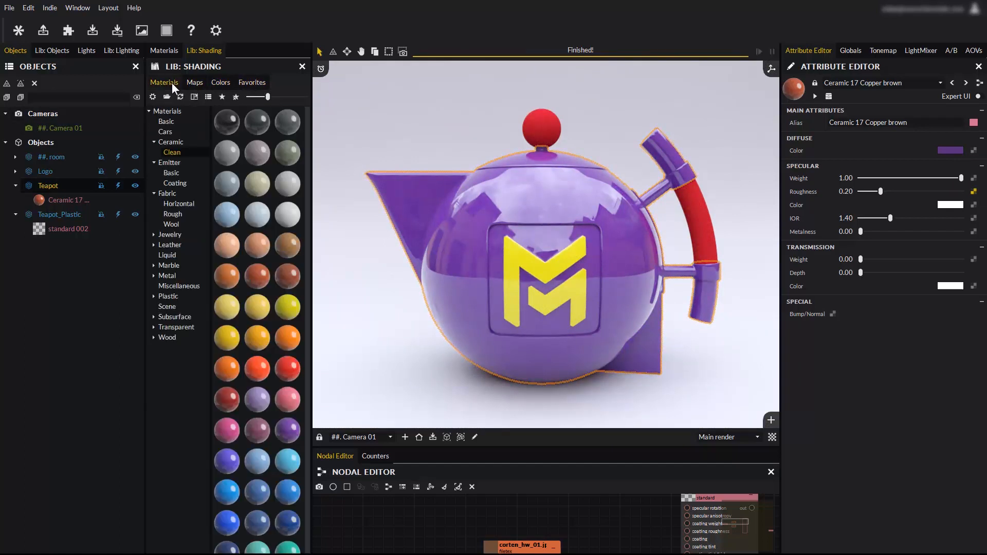
right_click(226, 183)
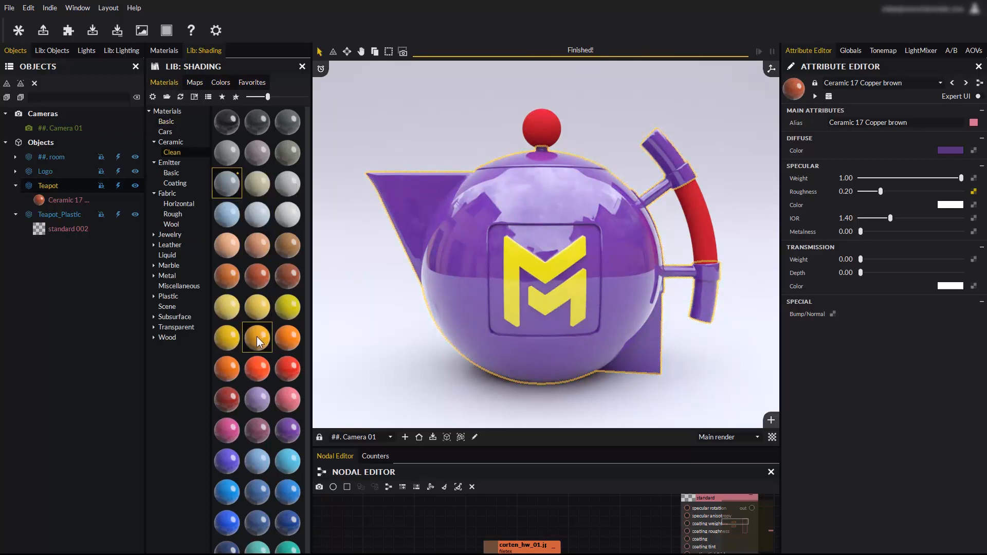
right_click(226, 459)
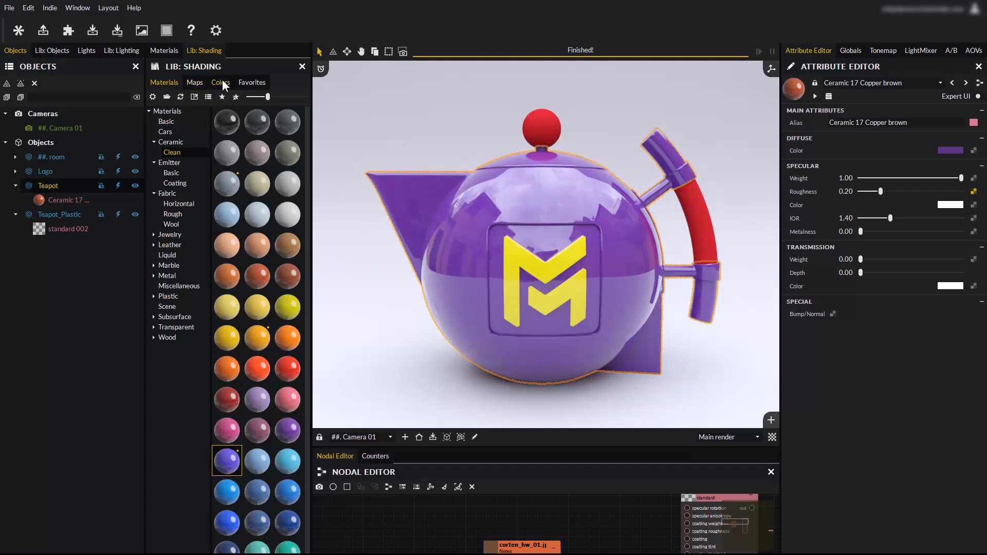
left_click(221, 82)
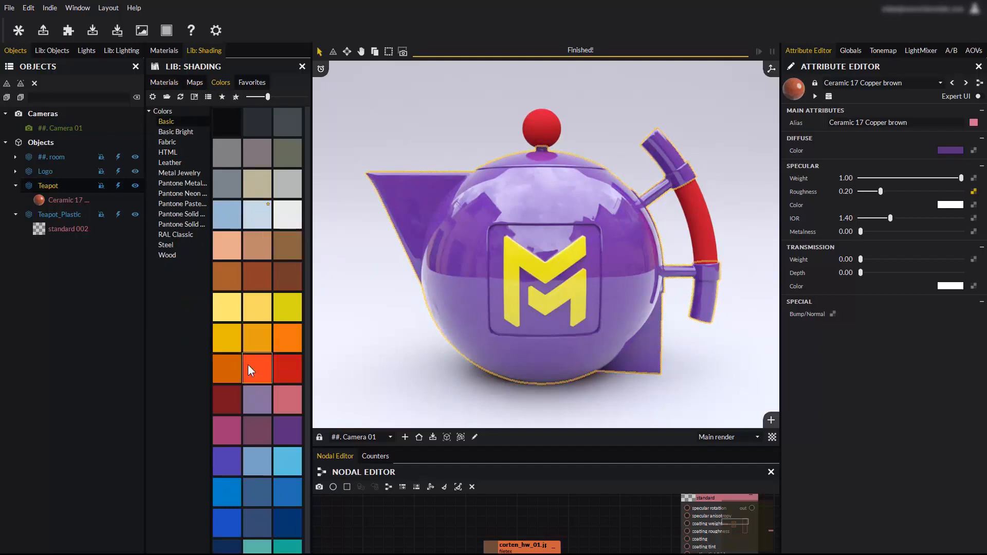
left_click(251, 81)
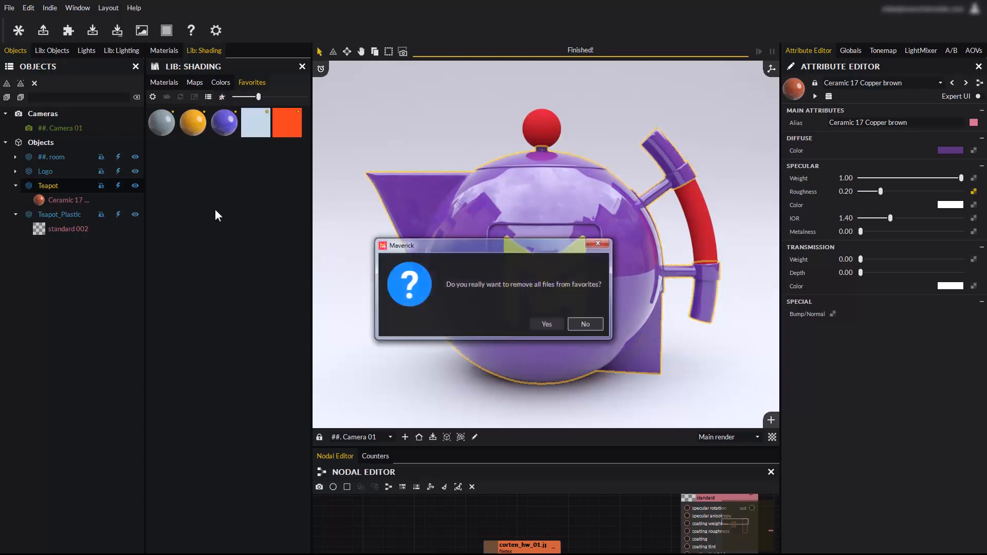
left_click(545, 324)
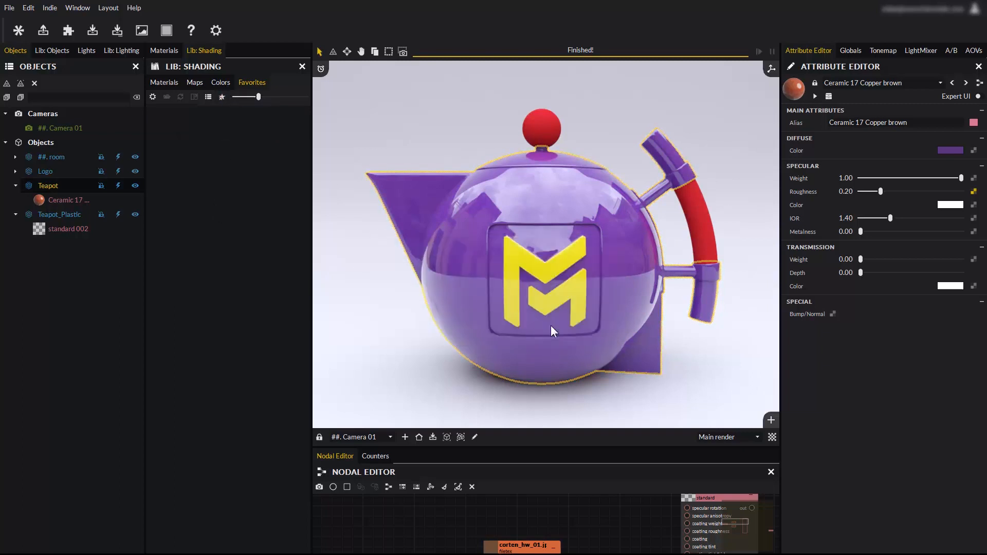